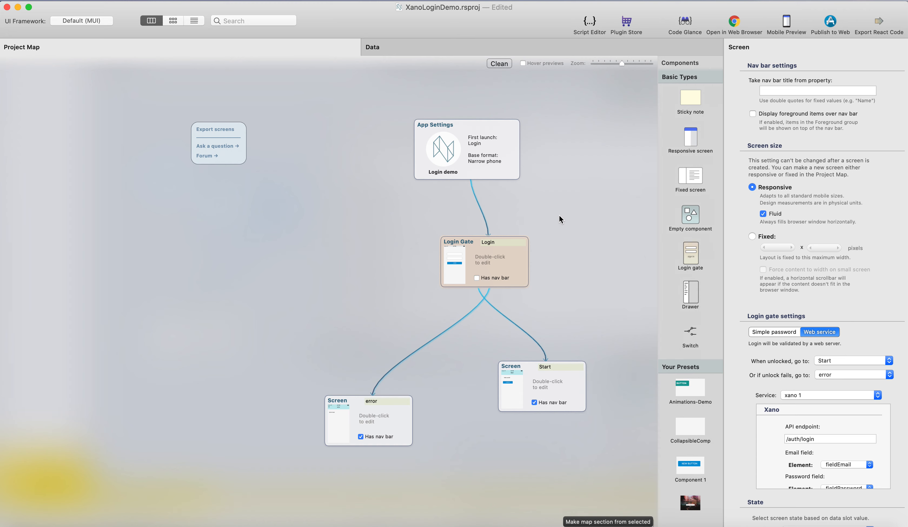
{"action": "mouse_move", "coordinate": [577, 270]}
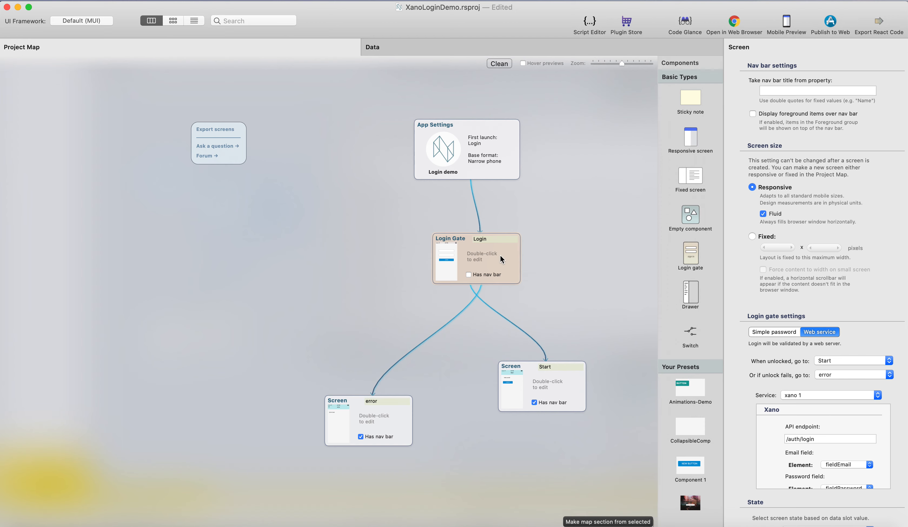
Rename the second login gate to Signup and open the Login screen for editing
{"action": "double_click", "coordinate": [475, 258]}
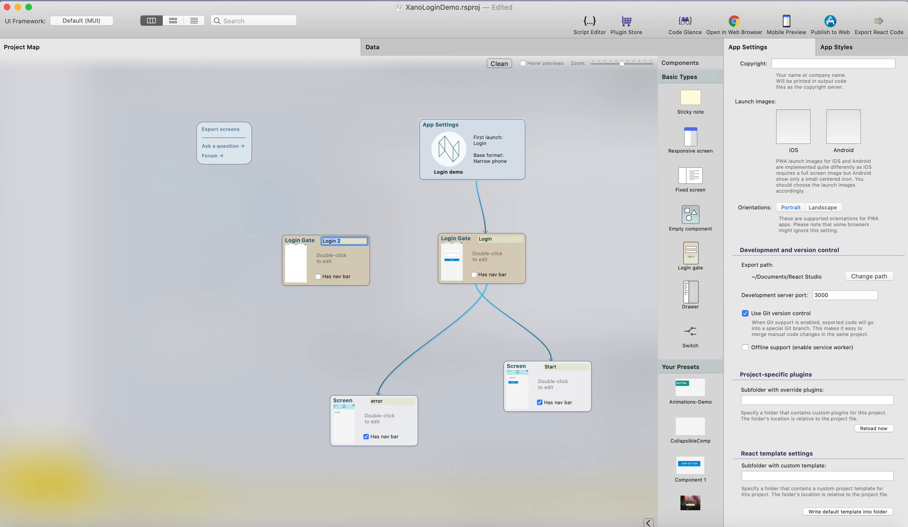
{"action": "type", "text": "Signupo"}
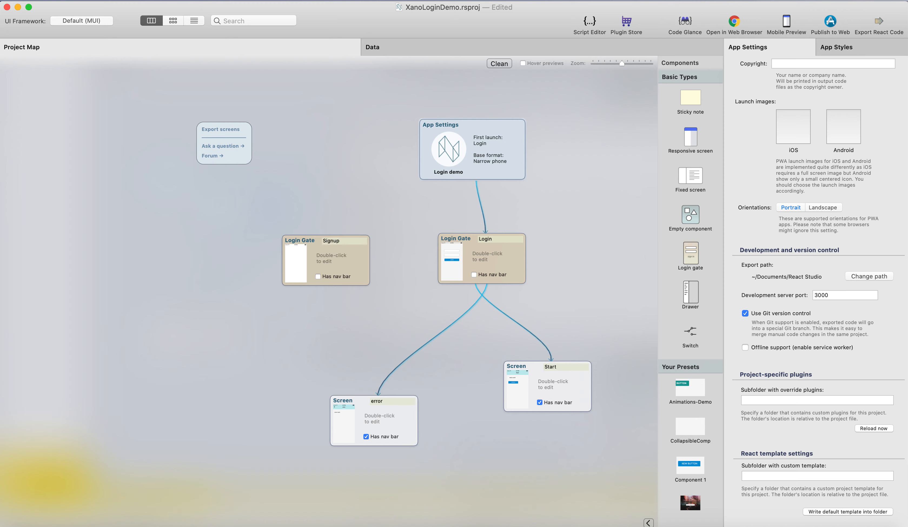
{"action": "left_click", "coordinate": [480, 266]}
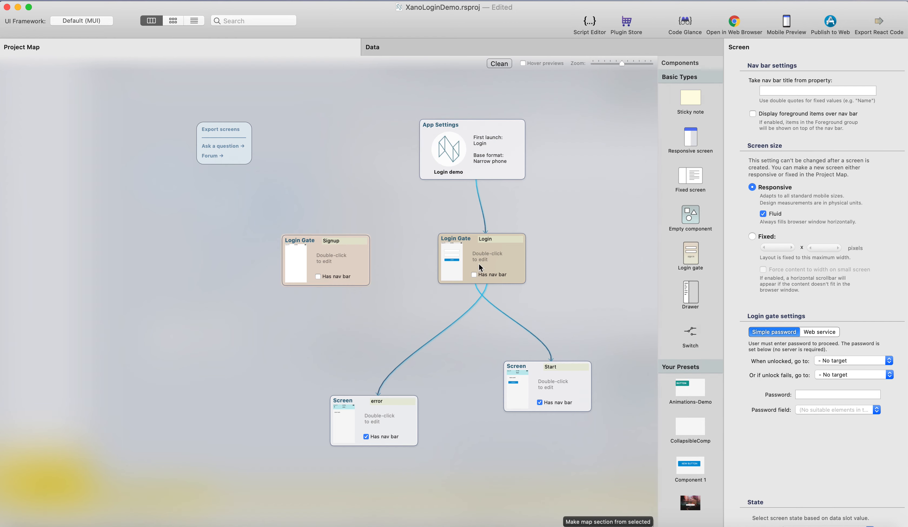
{"action": "left_click", "coordinate": [818, 330]}
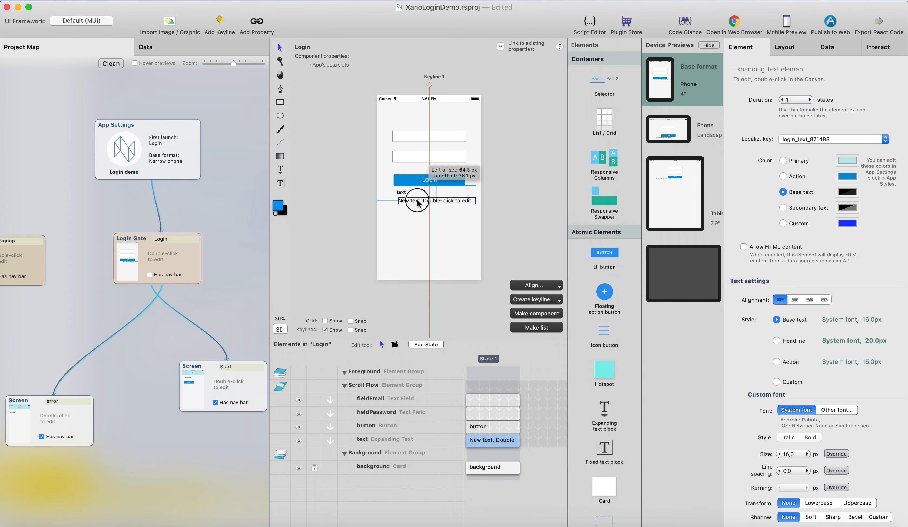
Center the text on Keyline 1 and reword it to 'Not account? Signup'
{"action": "left_click", "coordinate": [533, 285]}
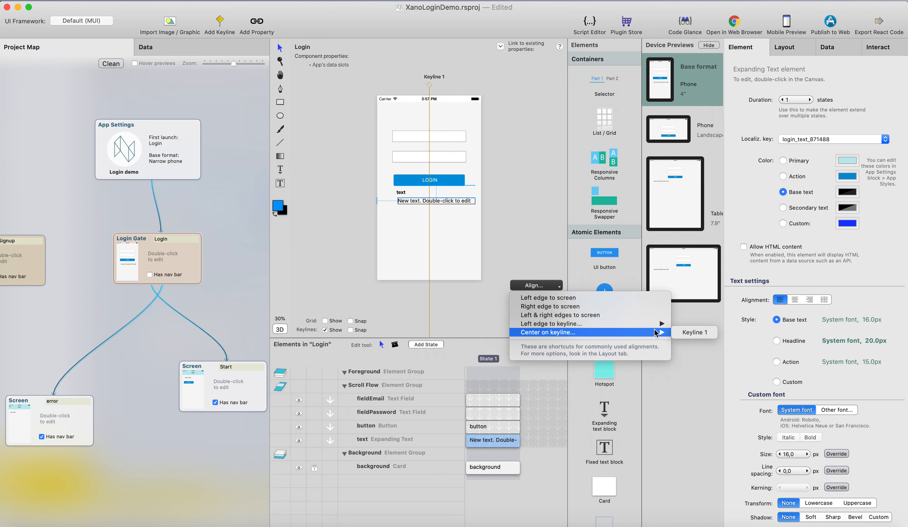
{"action": "left_click", "coordinate": [543, 332]}
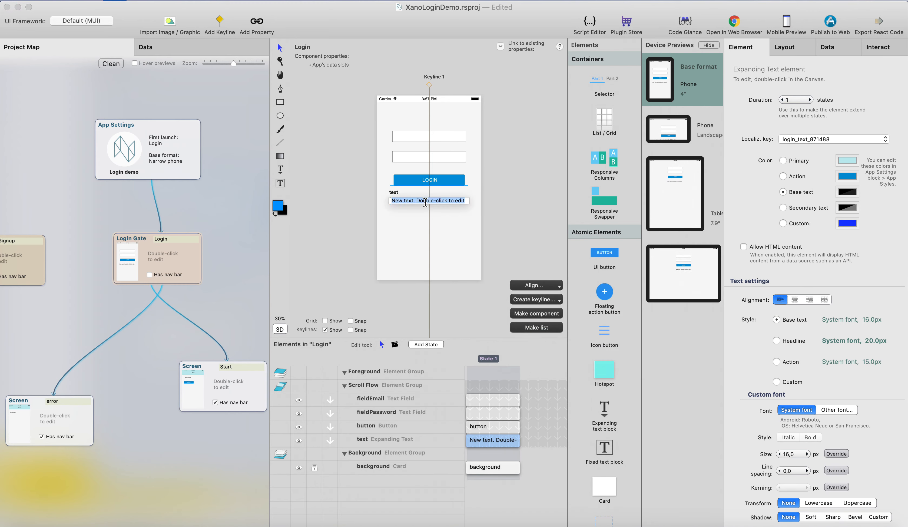
{"action": "type", "text": "Signup"}
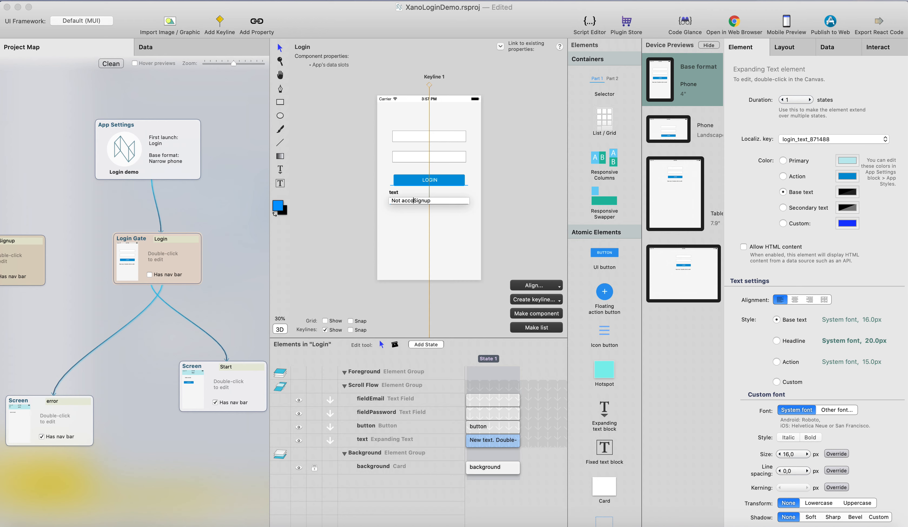
{"action": "type", "text": "Not account? Signup"}
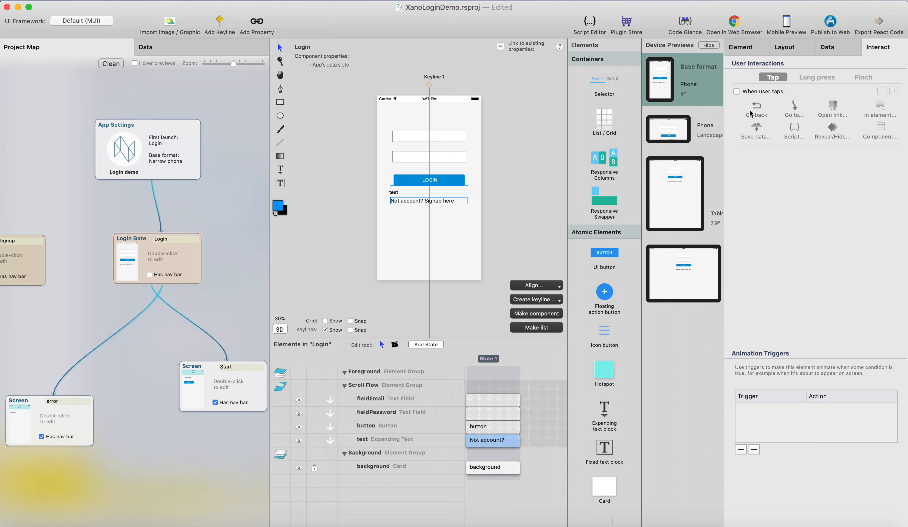
Set the text's tap interaction to Go to the Signup screen
{"action": "left_click", "coordinate": [794, 109]}
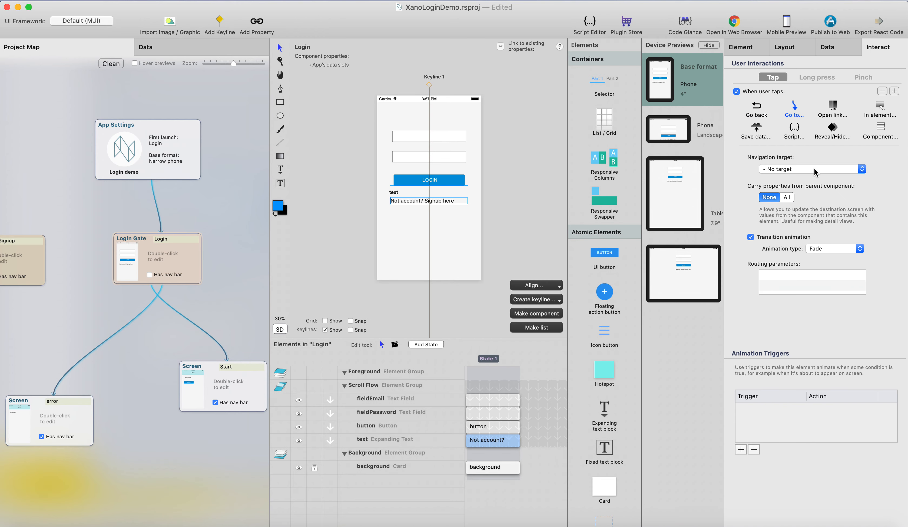
{"action": "left_click", "coordinate": [811, 168]}
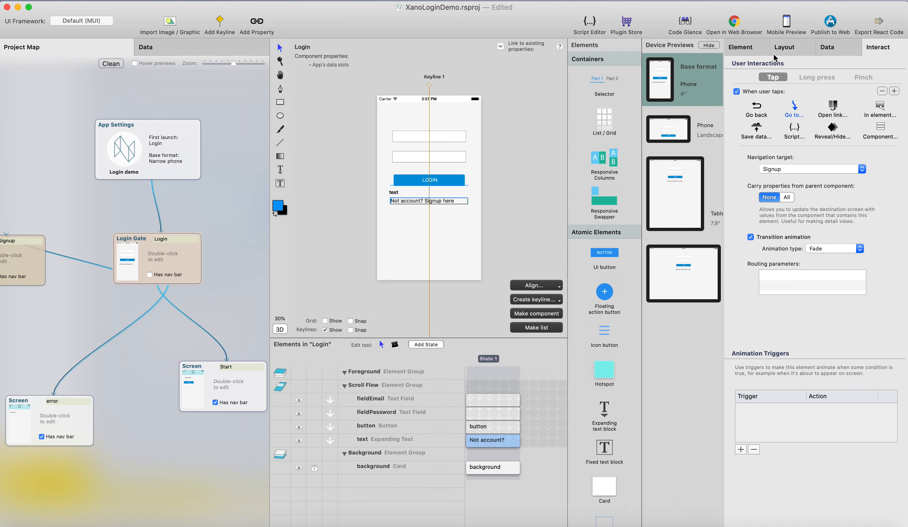
{"action": "left_click", "coordinate": [738, 47]}
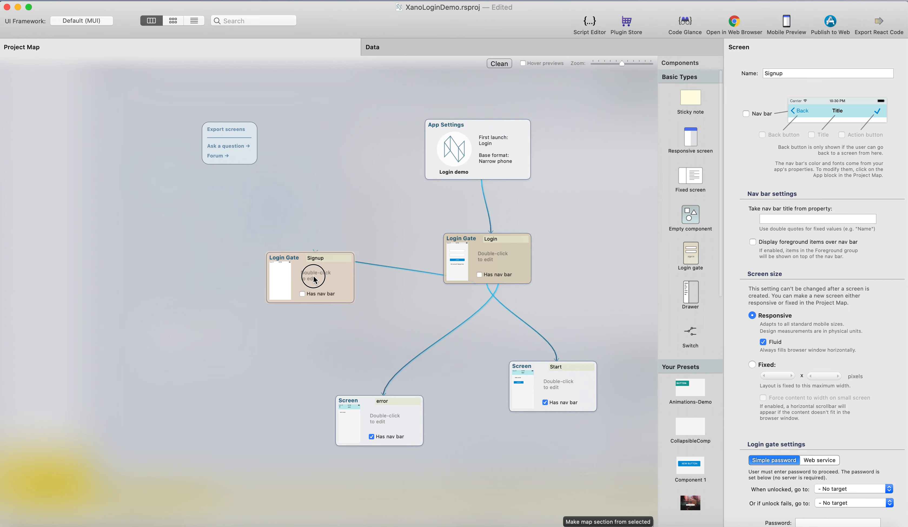
Open the Signup screen and place a Xano Sign Up plugin element on its canvas
{"action": "double_click", "coordinate": [316, 275]}
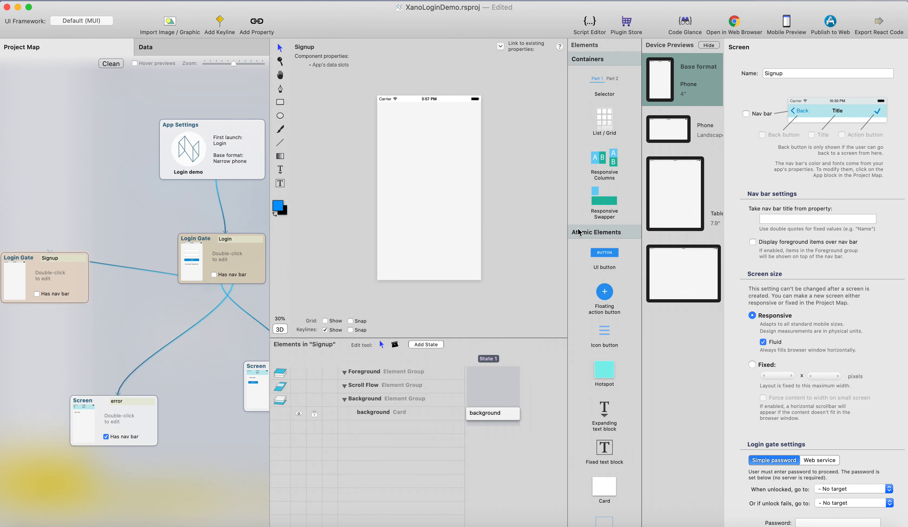
{"action": "scroll", "scroll_direction": "down", "scroll_amount": 3}
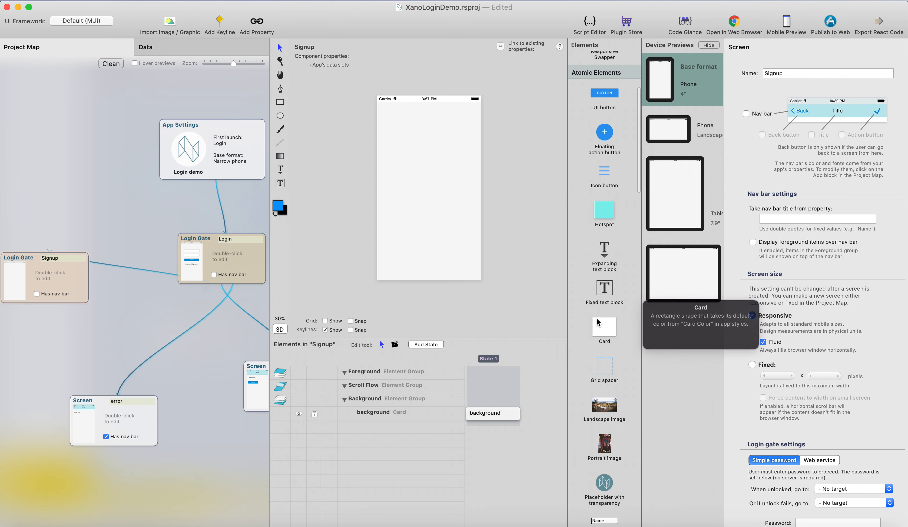
{"action": "scroll", "scroll_direction": "down", "scroll_amount": 3}
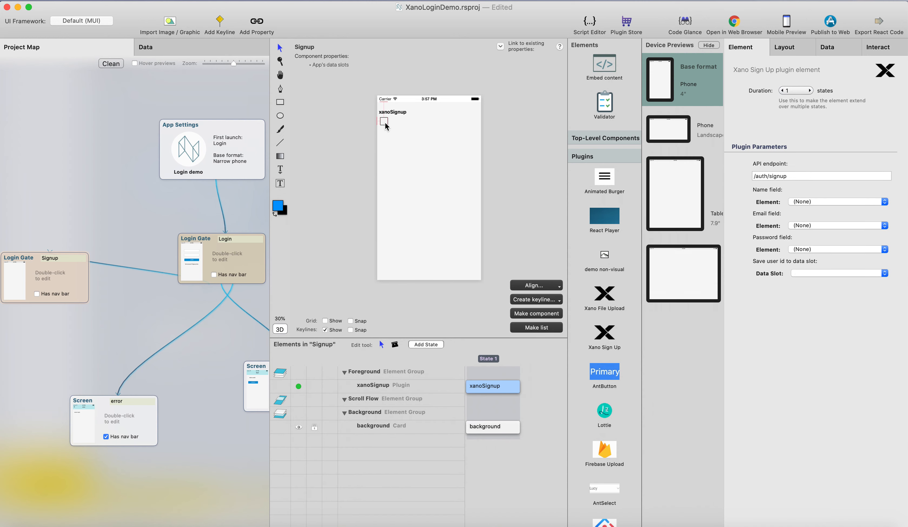
{"action": "mouse_move", "coordinate": [355, 22]}
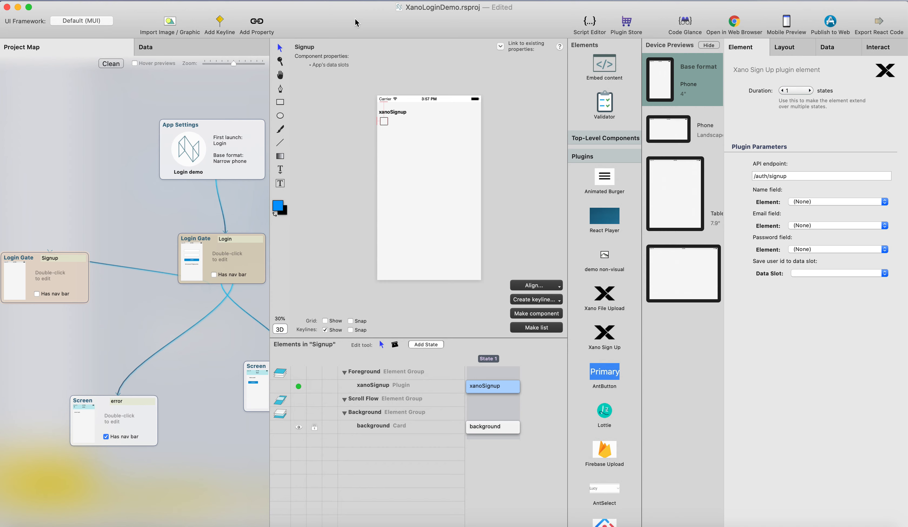
{"action": "left_click", "coordinate": [532, 299]}
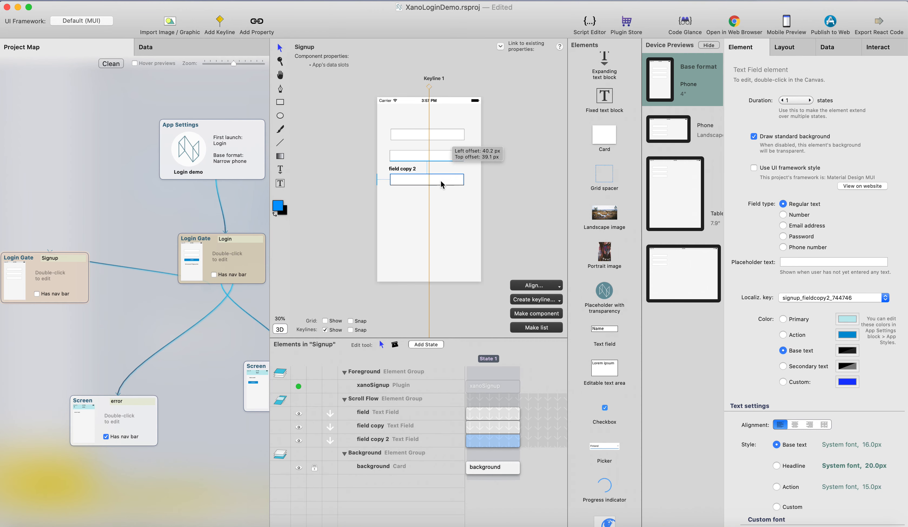
Center the three text fields and SIGNUP button on Keyline 1
{"action": "scroll", "scroll_direction": "down", "scroll_amount": 3}
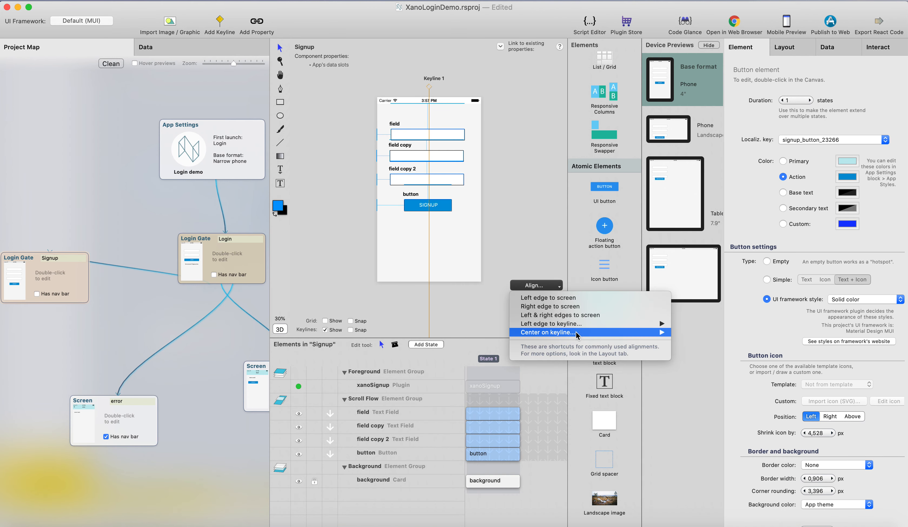
{"action": "left_click", "coordinate": [544, 332]}
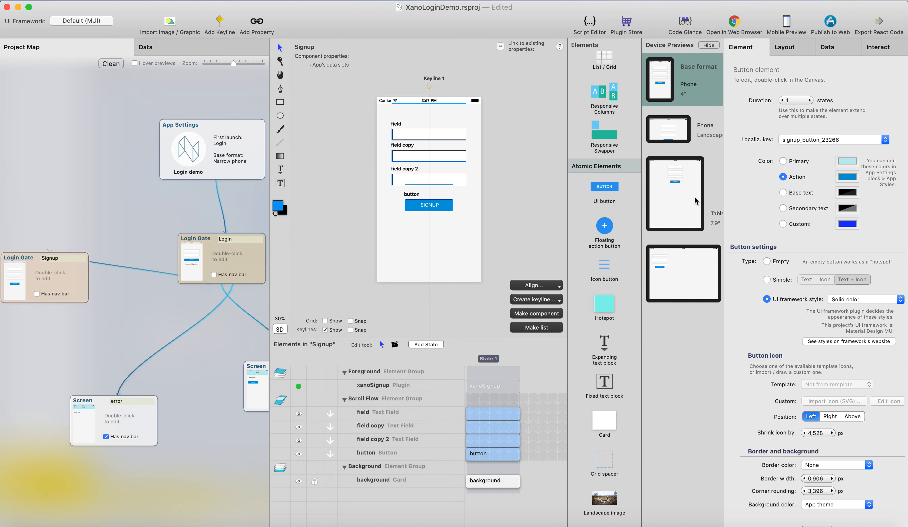
{"action": "left_click", "coordinate": [429, 205]}
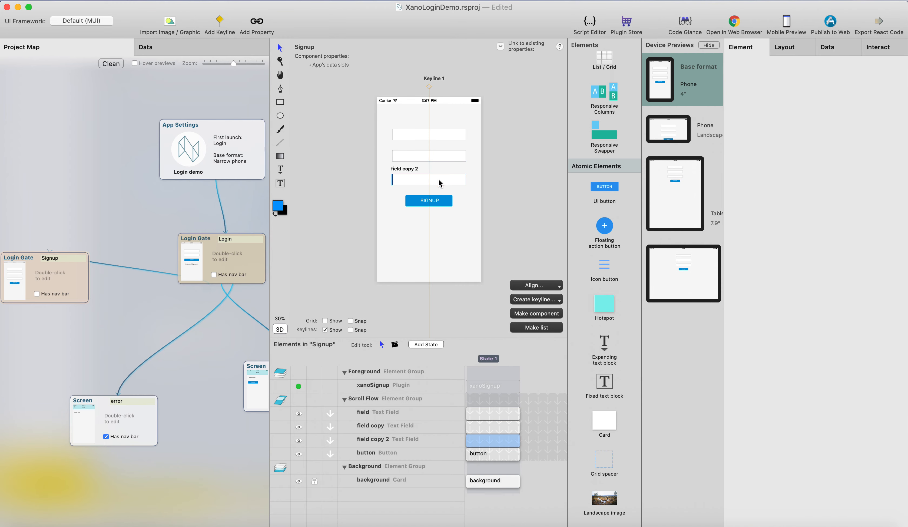
{"action": "left_click", "coordinate": [428, 153]}
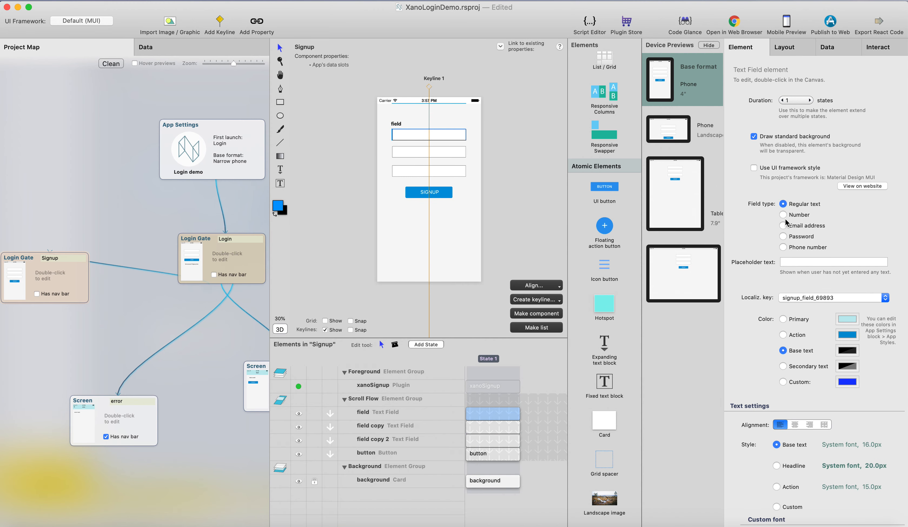
{"action": "type", "text": "Name"}
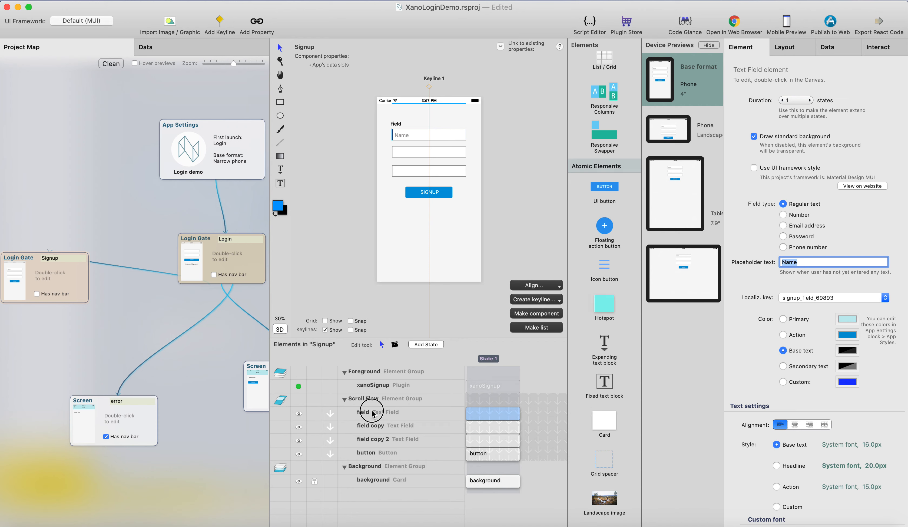
{"action": "double_click", "coordinate": [362, 411]}
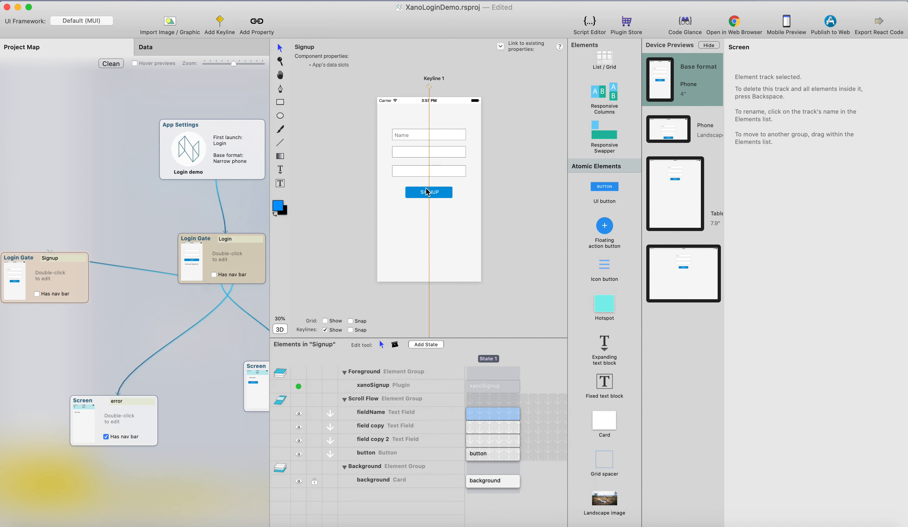
{"action": "mouse_move", "coordinate": [395, 432]}
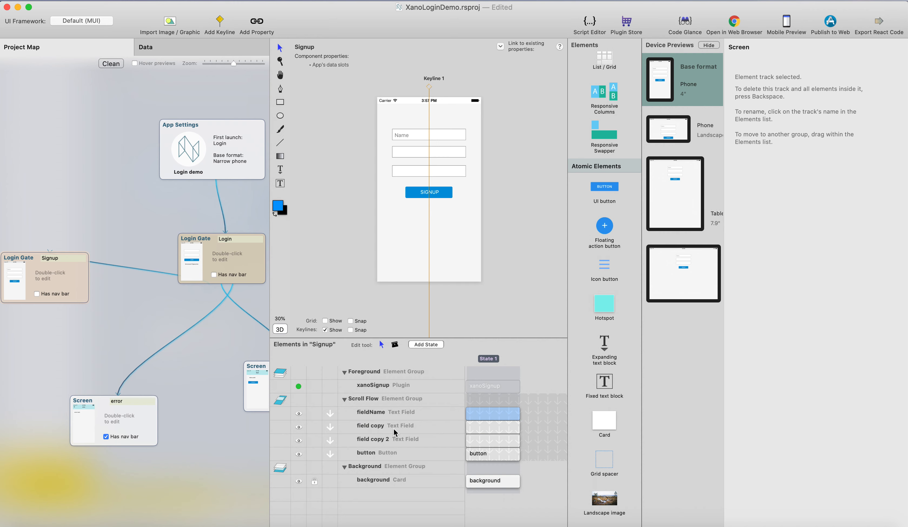
{"action": "mouse_move", "coordinate": [394, 433]}
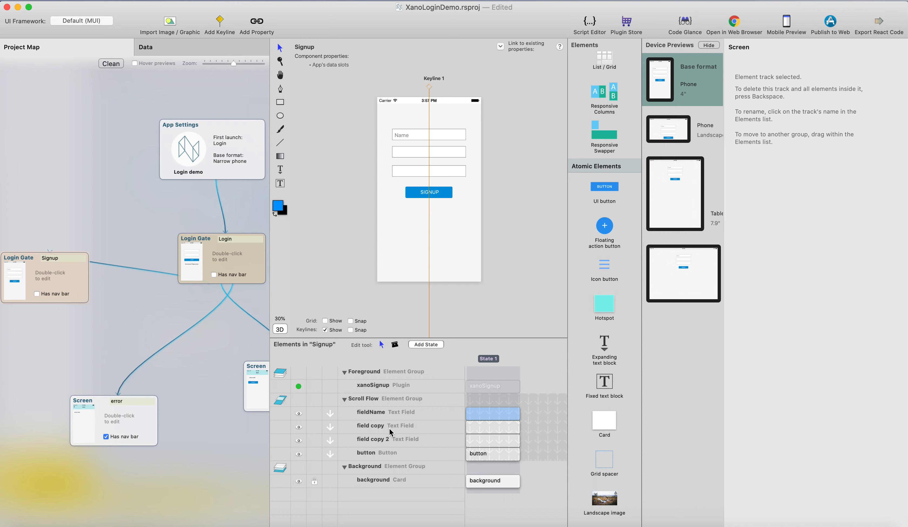
{"action": "mouse_move", "coordinate": [382, 431]}
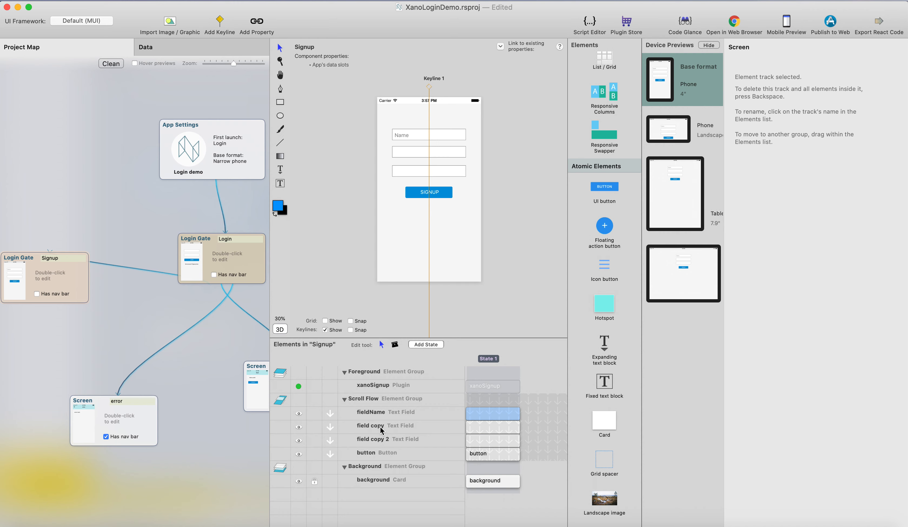
{"action": "mouse_move", "coordinate": [430, 427]}
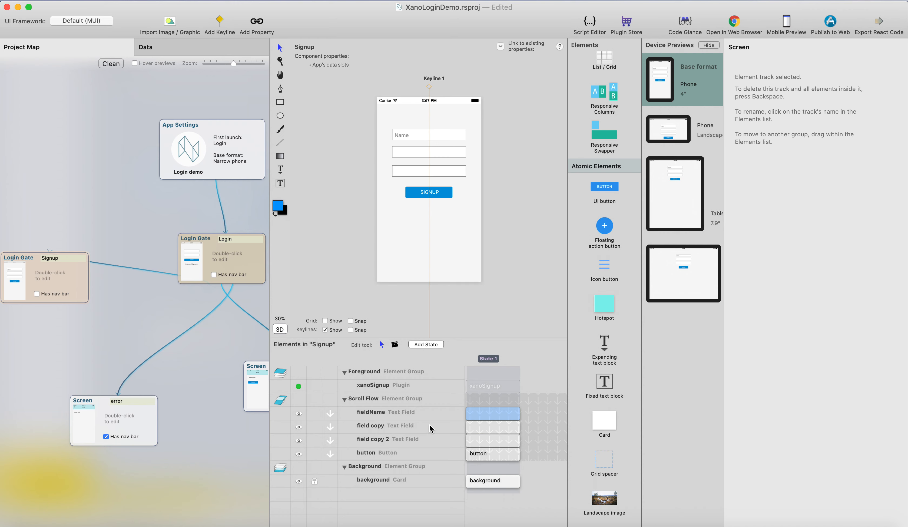
{"action": "mouse_move", "coordinate": [386, 430]}
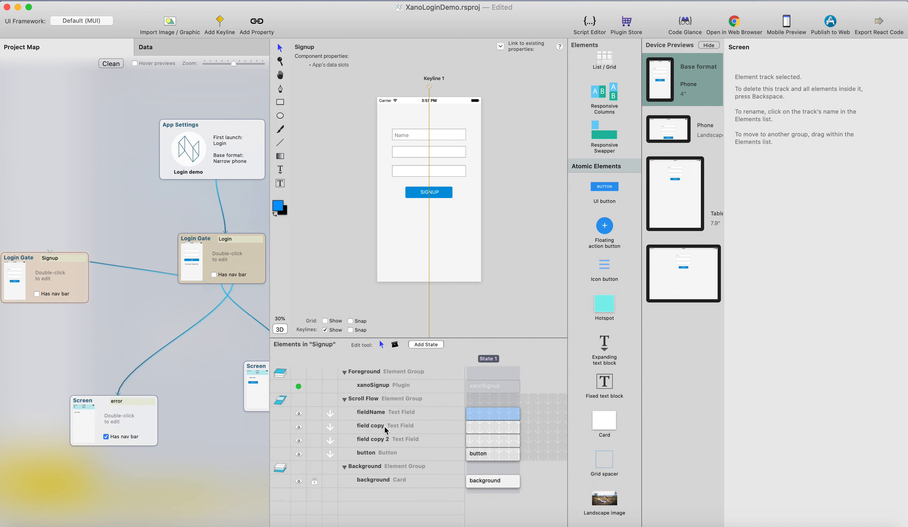
Make the second field an Email address field with placeholder 'Email', renamed fieldEmail
{"action": "left_click", "coordinate": [428, 151]}
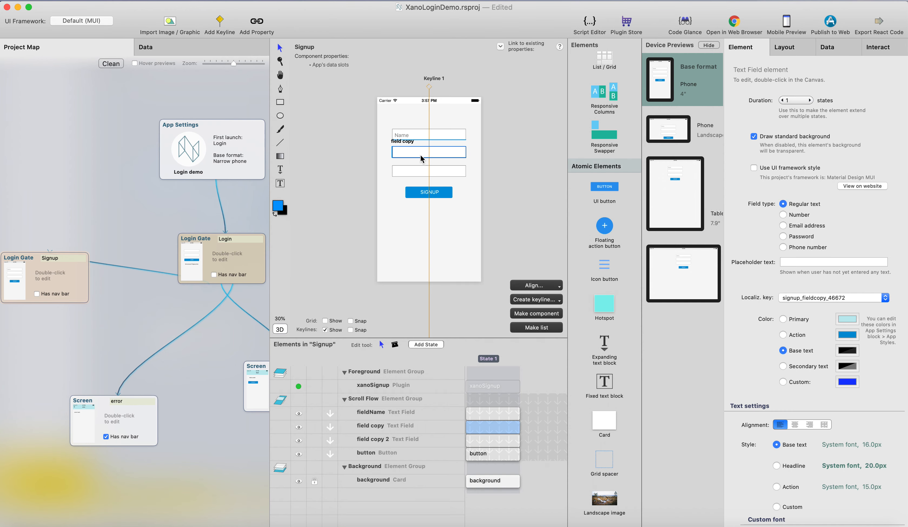
{"action": "left_click", "coordinate": [783, 225]}
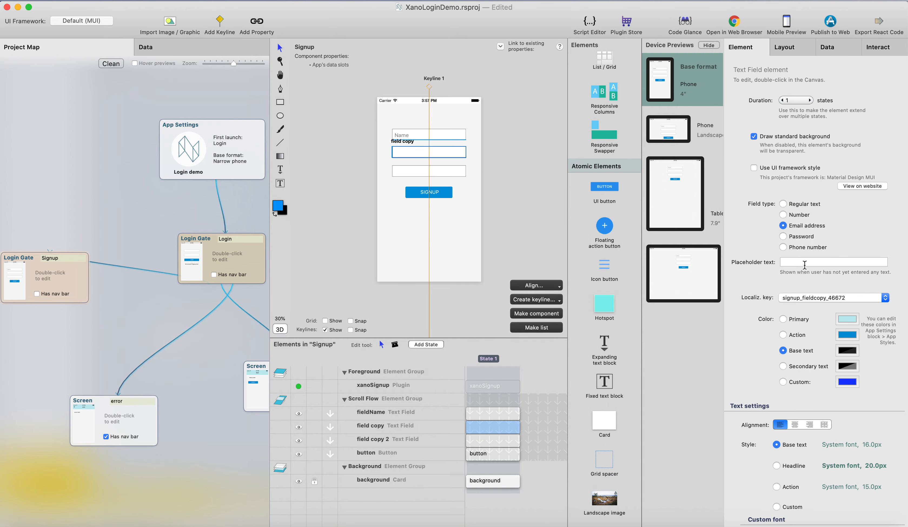
{"action": "type", "text": "Email"}
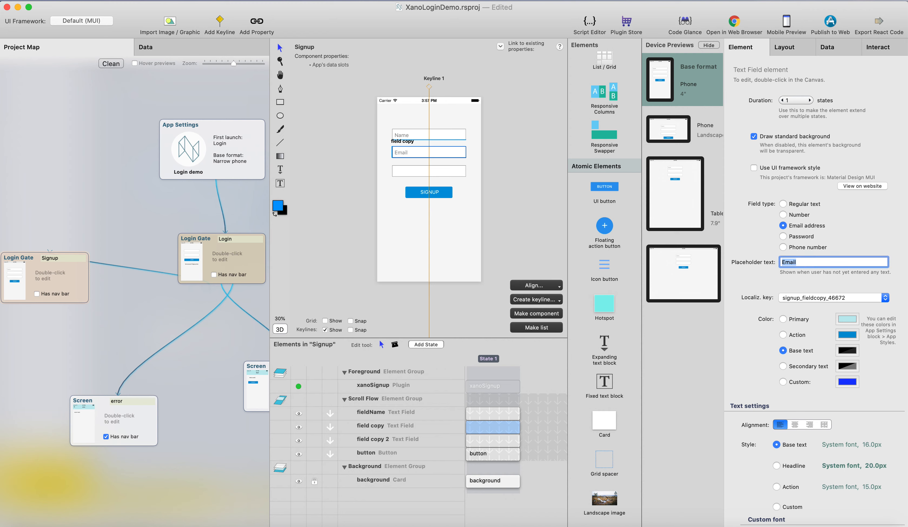
{"action": "left_click", "coordinate": [370, 426]}
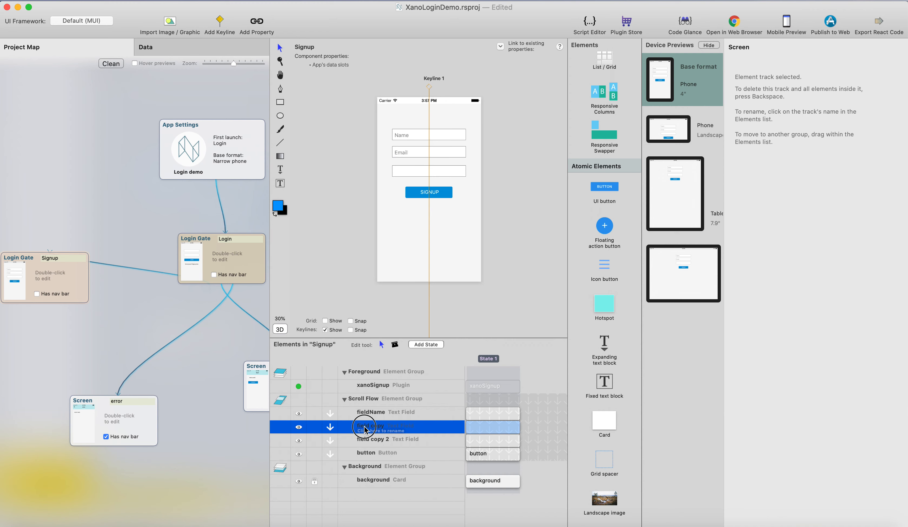
{"action": "double_click", "coordinate": [376, 427]}
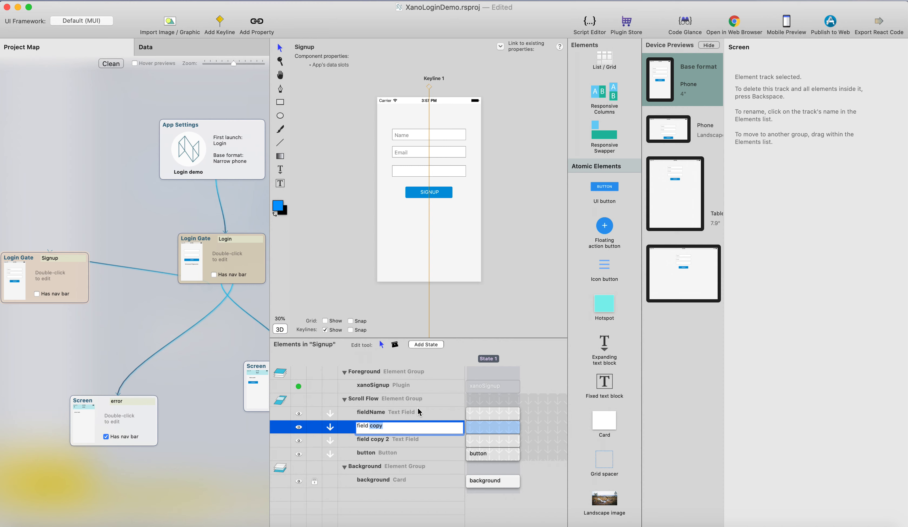
{"action": "type", "text": "fieldEmail"}
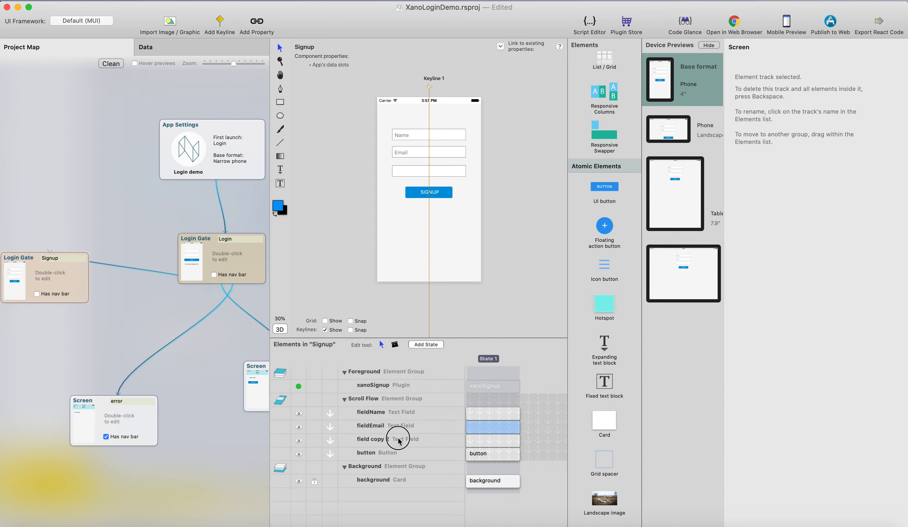
Make the third field a Password field with placeholder 'Password', renamed fieldPassword
{"action": "left_click", "coordinate": [398, 439]}
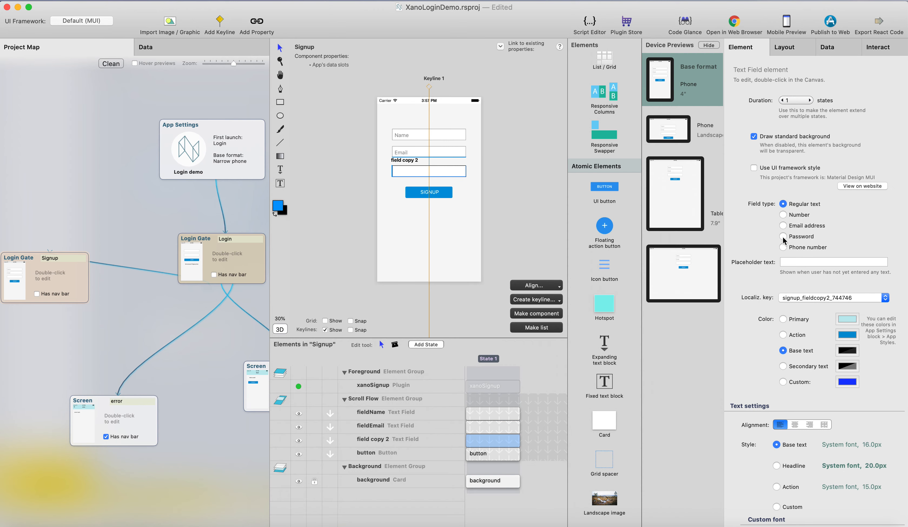
{"action": "left_click", "coordinate": [784, 236]}
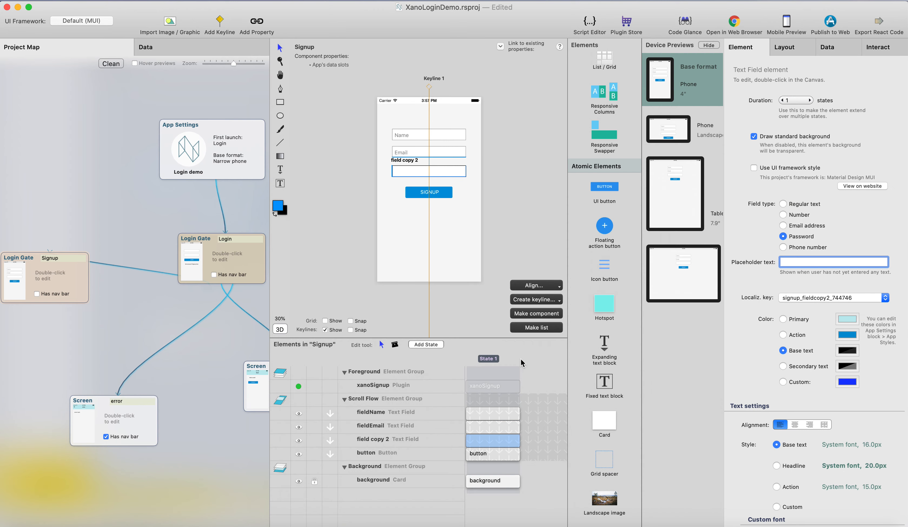
{"action": "type", "text": "Passw"}
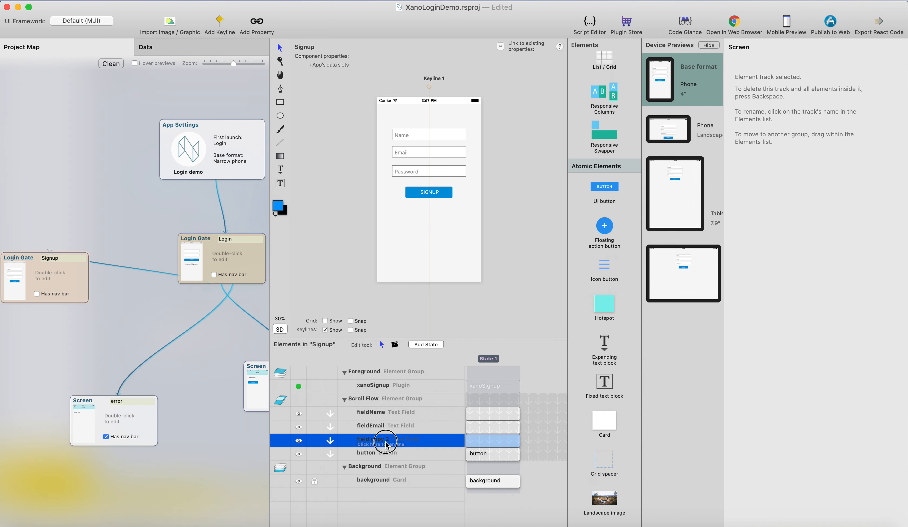
{"action": "double_click", "coordinate": [376, 438]}
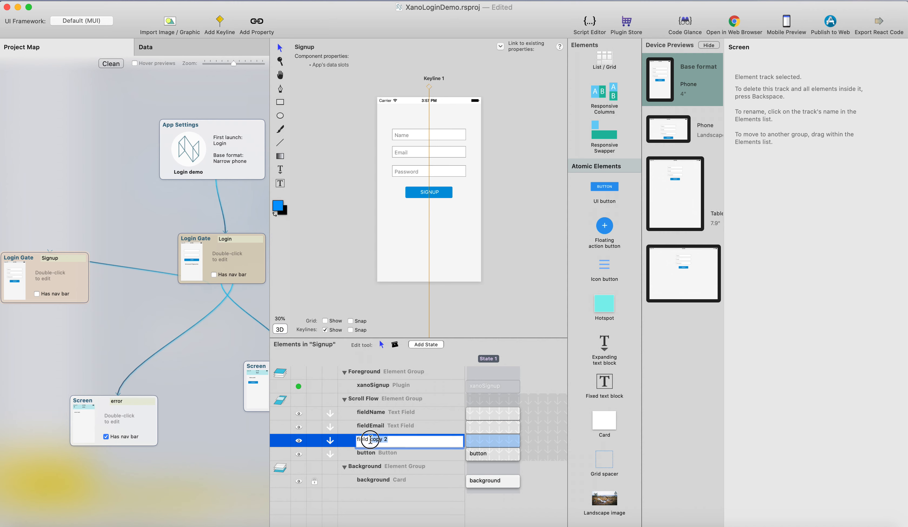
{"action": "type", "text": "fieldPassword"}
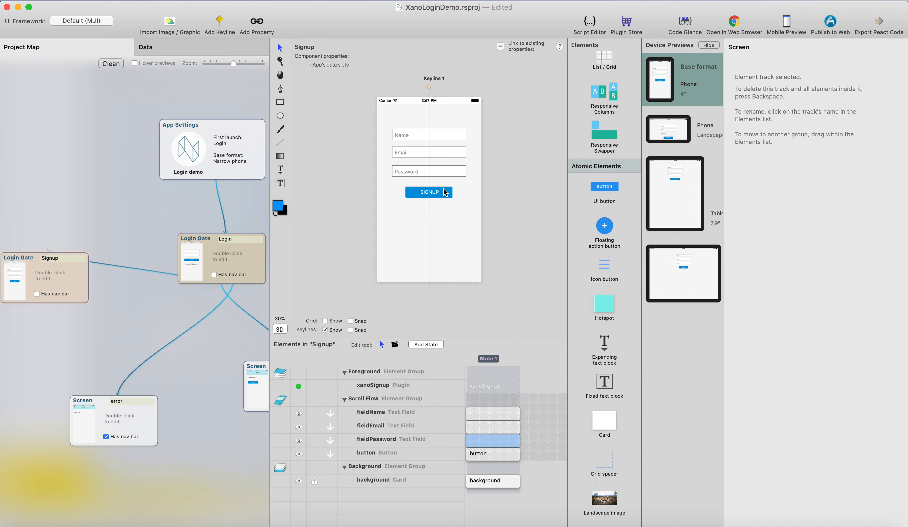
Confirm the xanoSignup endpoint /auth/signup and map its name parameter to fieldName
{"action": "left_click", "coordinate": [488, 386]}
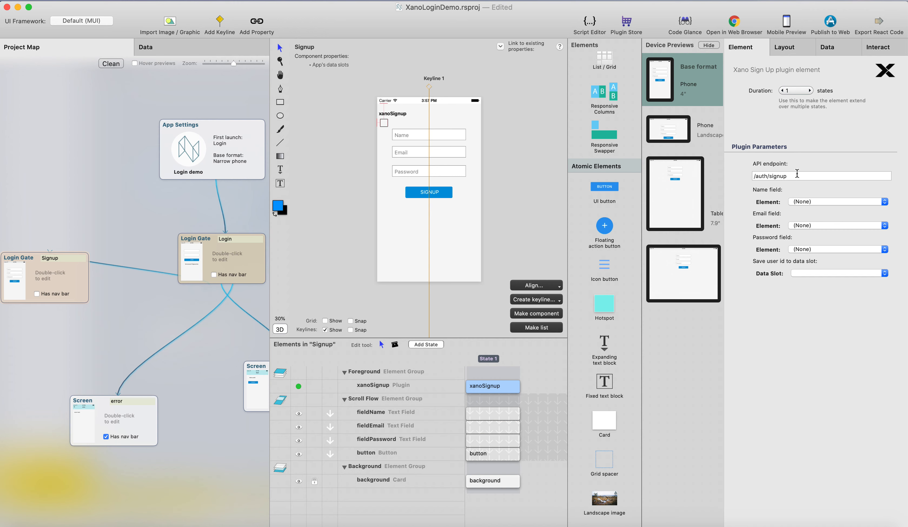
{"action": "mouse_move", "coordinate": [815, 214]}
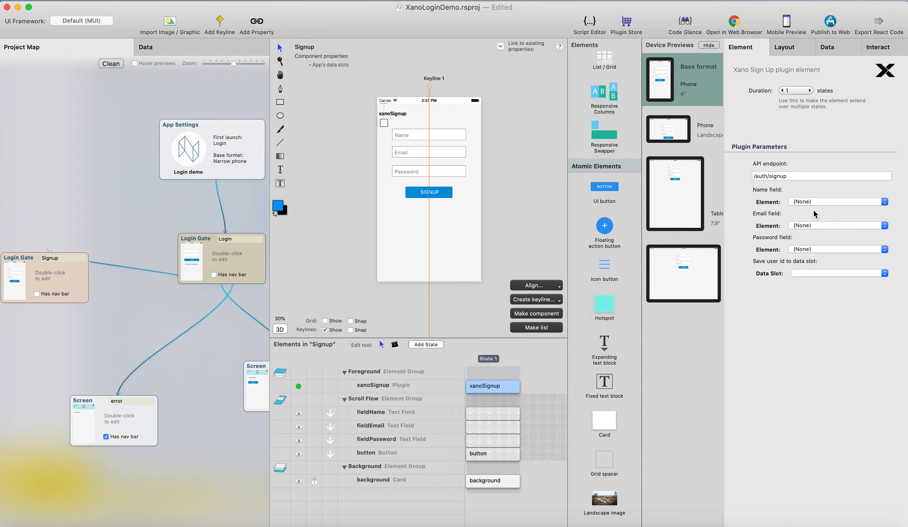
{"action": "left_click", "coordinate": [820, 176]}
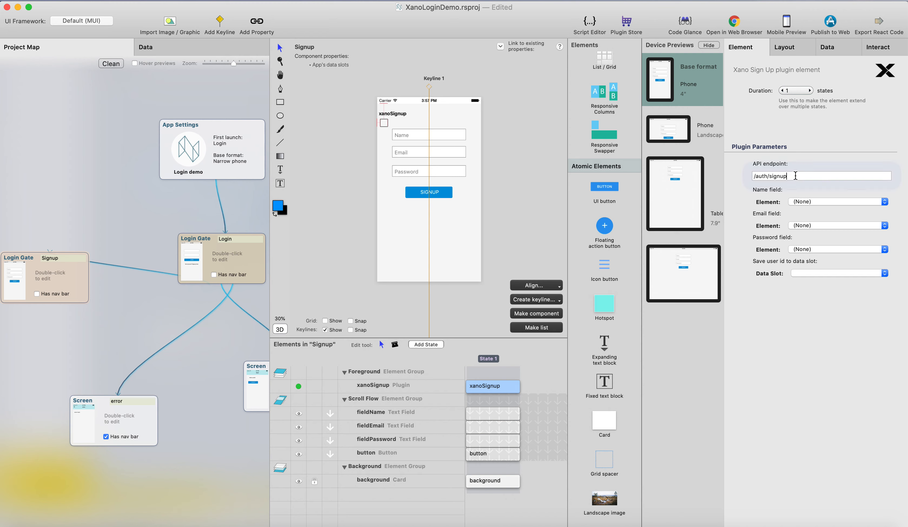
{"action": "left_click", "coordinate": [819, 175]}
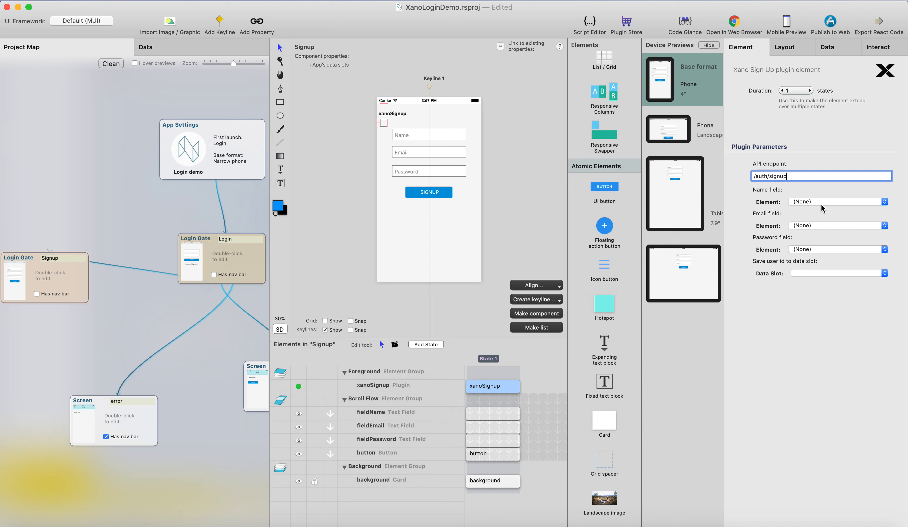
{"action": "left_click", "coordinate": [835, 200]}
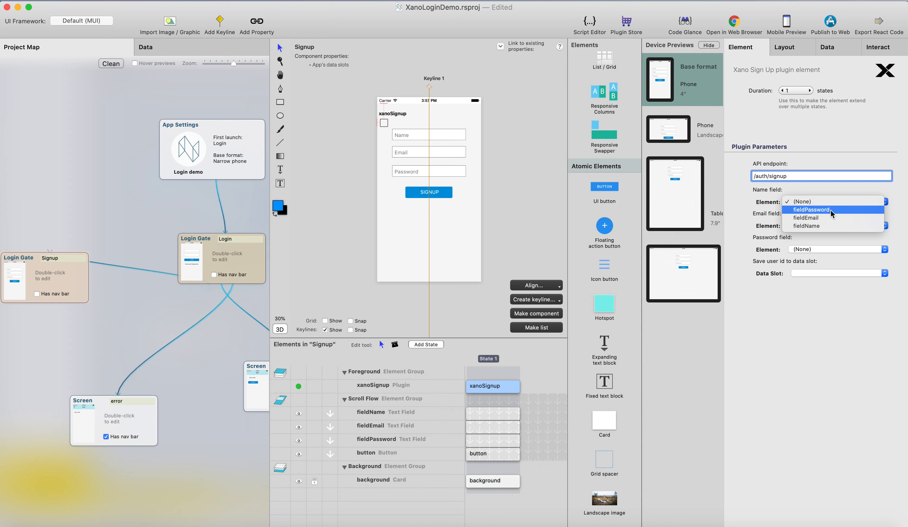
{"action": "left_click", "coordinate": [810, 200]}
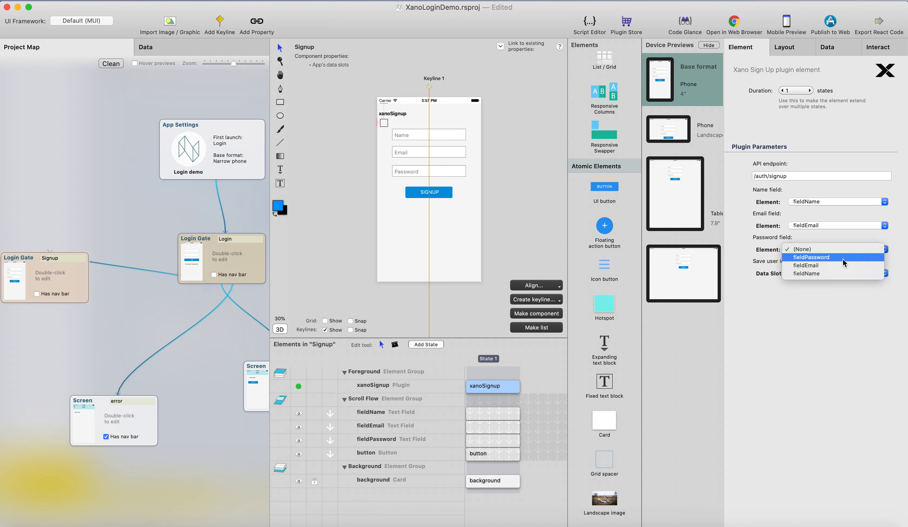
Map the password parameter to fieldPassword and store the user id in ds_SlotUserID
{"action": "left_click", "coordinate": [812, 257]}
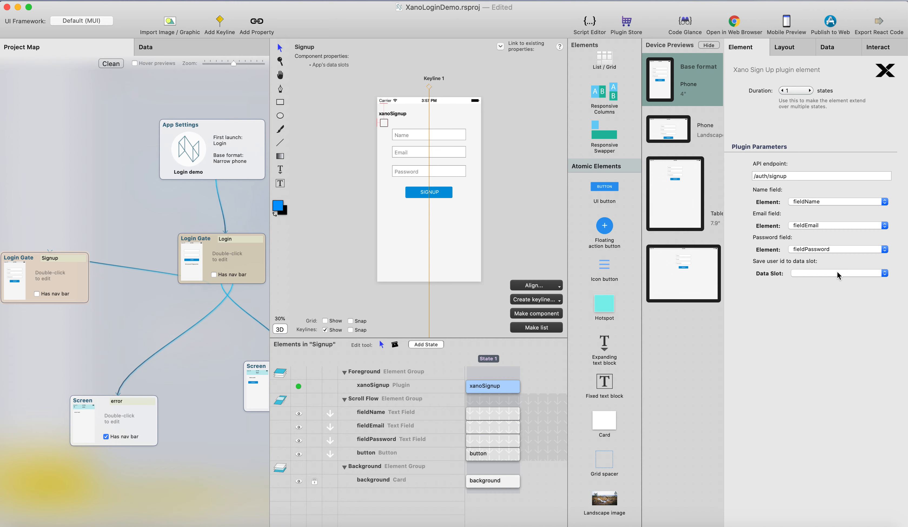
{"action": "left_click", "coordinate": [836, 272]}
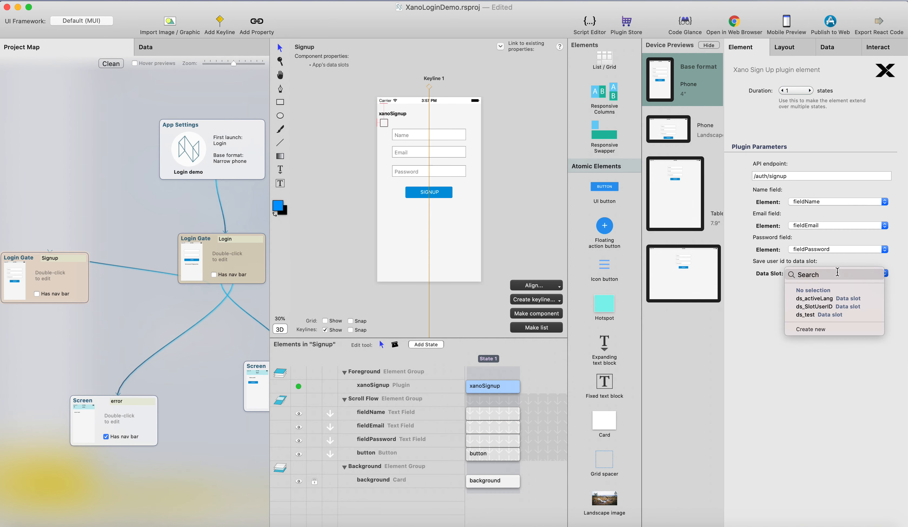
{"action": "mouse_move", "coordinate": [835, 306]}
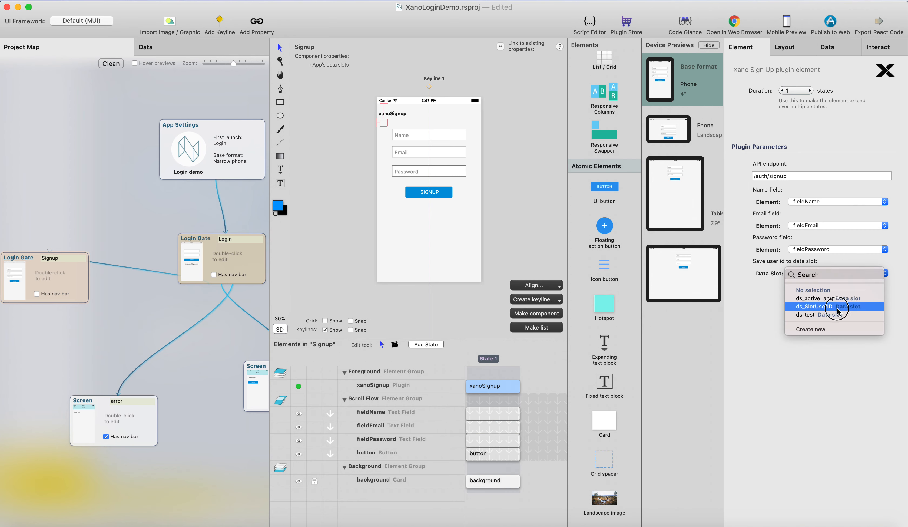
{"action": "left_click", "coordinate": [826, 306]}
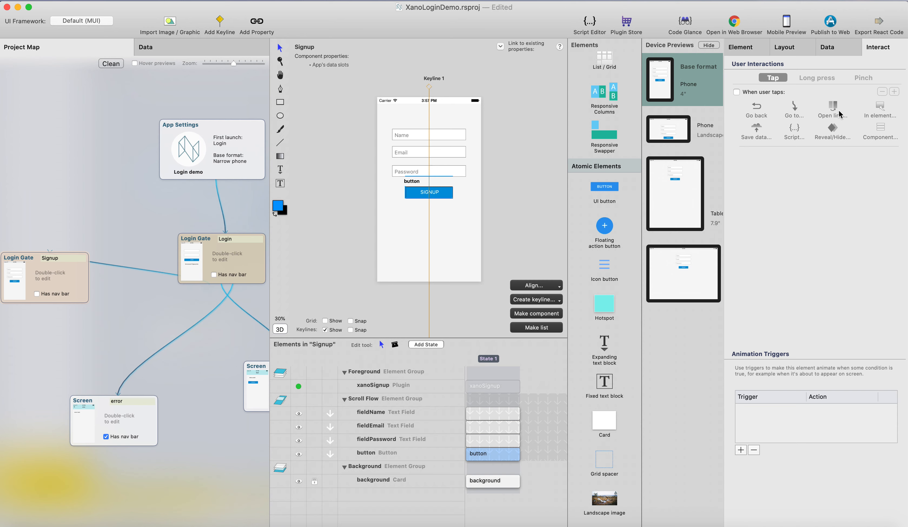
Make the SIGNUP button perform the xanoSignup element's Sign Up action
{"action": "left_click", "coordinate": [736, 92]}
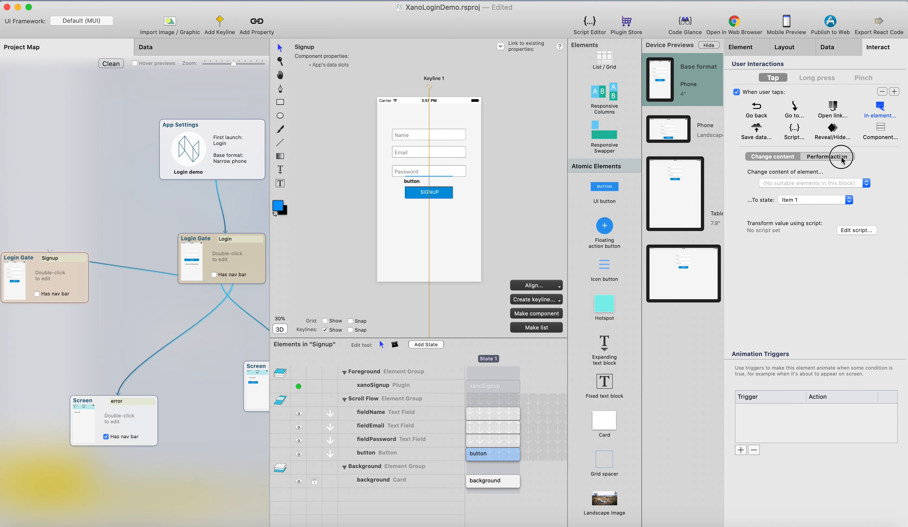
{"action": "left_click", "coordinate": [827, 156]}
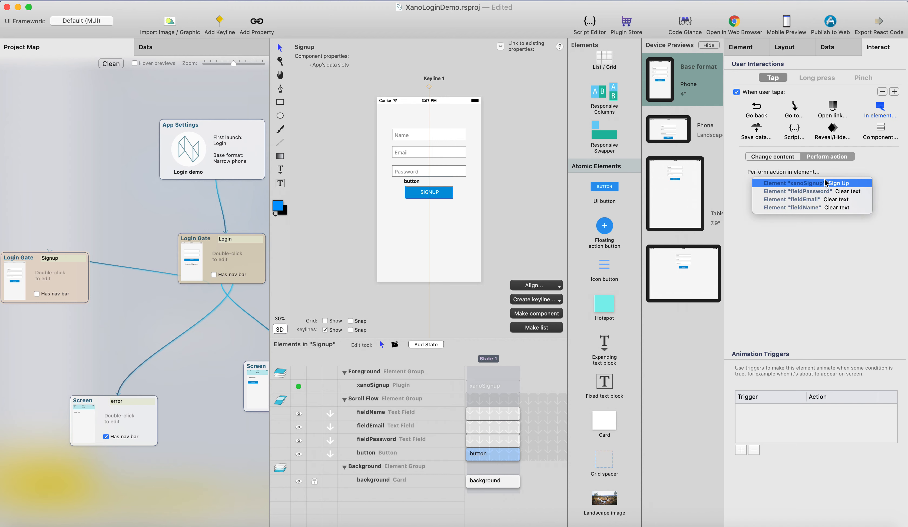
{"action": "mouse_move", "coordinate": [826, 187]}
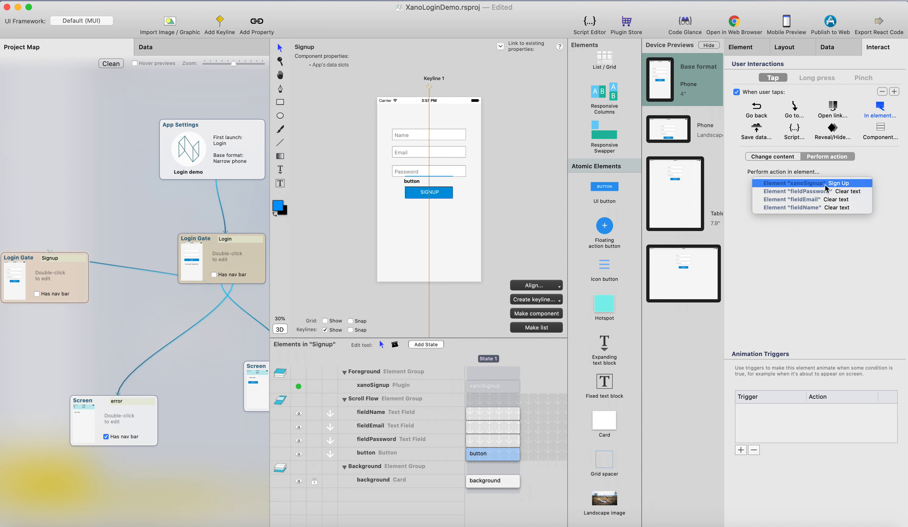
{"action": "left_click", "coordinate": [802, 182]}
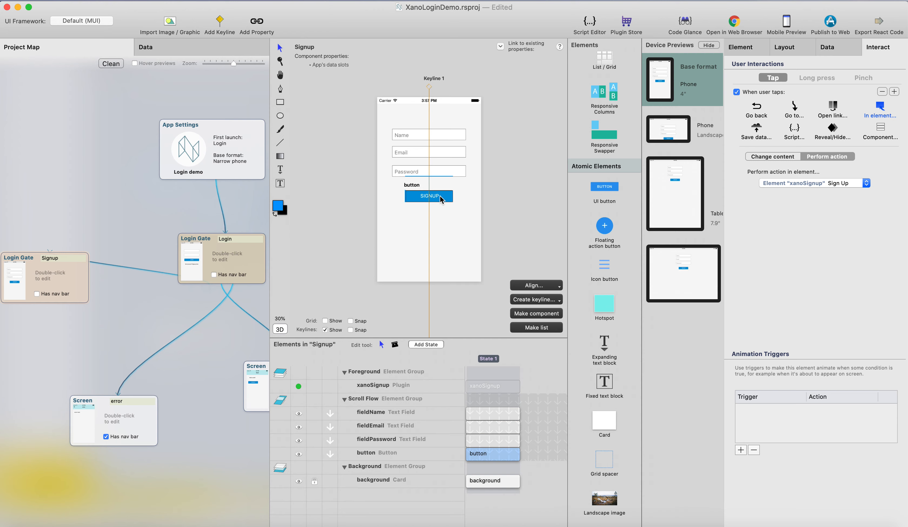
{"action": "mouse_move", "coordinate": [69, 280]}
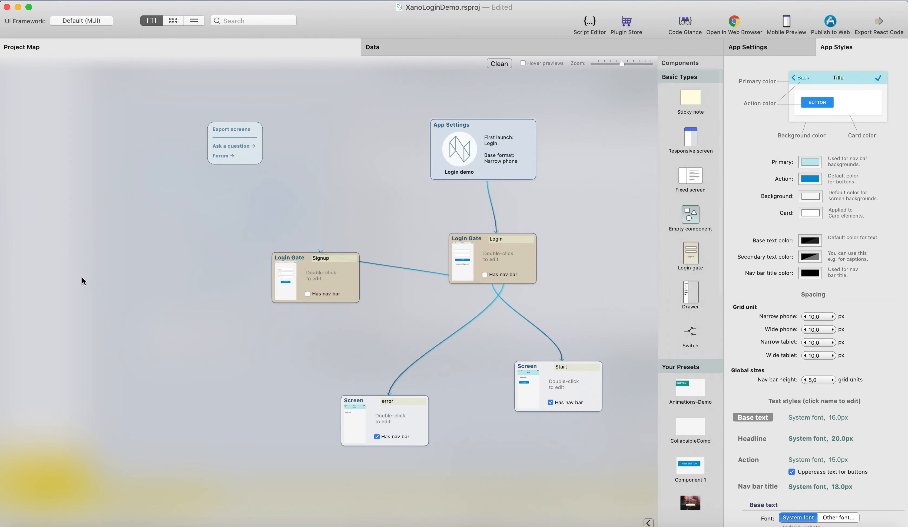
Validate the Signup gate via web service, unlocking to Start and failing to error
{"action": "left_click", "coordinate": [315, 258]}
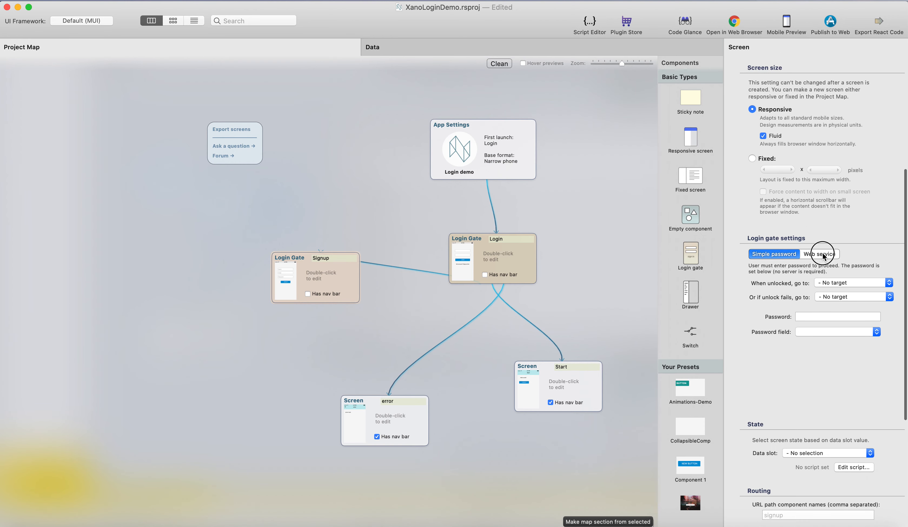
{"action": "left_click", "coordinate": [819, 254]}
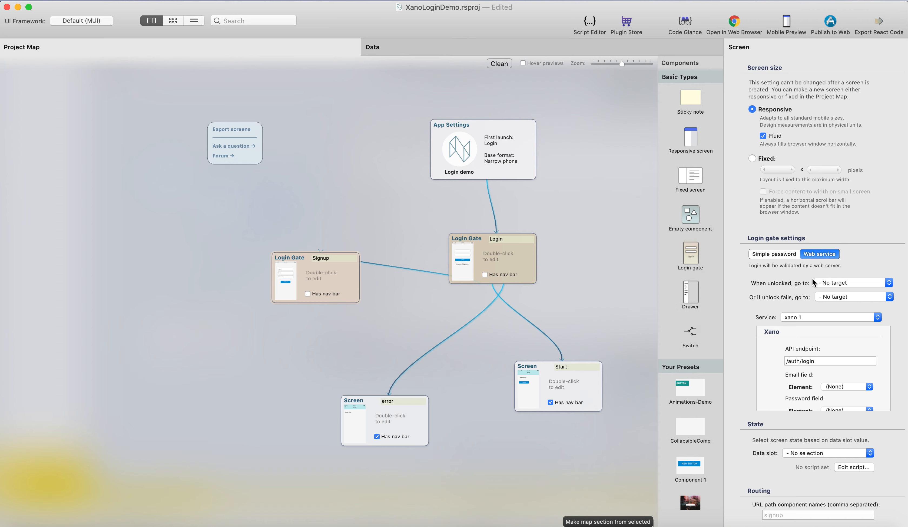
{"action": "mouse_move", "coordinate": [856, 278]}
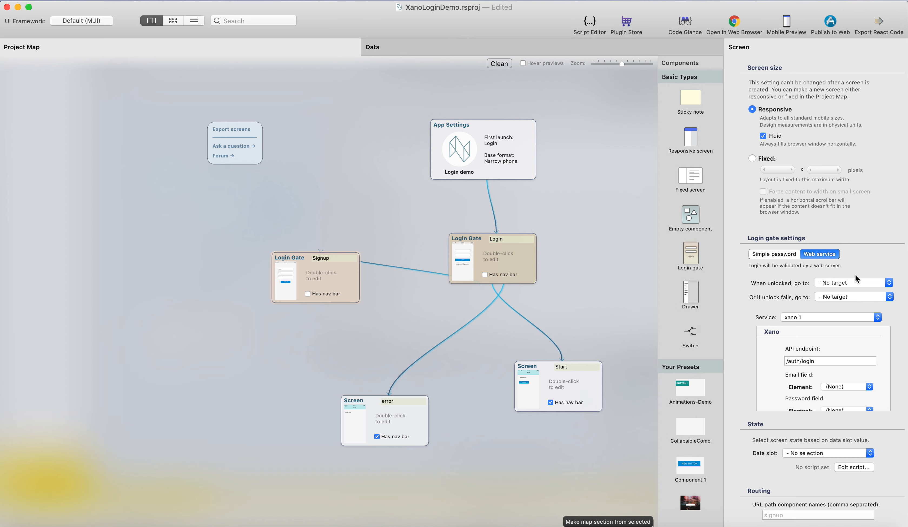
{"action": "mouse_move", "coordinate": [856, 288]}
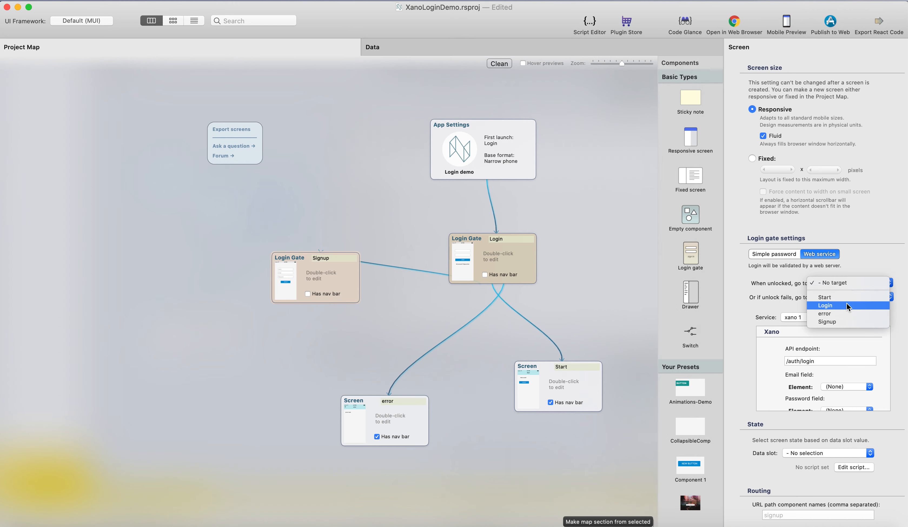
{"action": "left_click", "coordinate": [825, 297]}
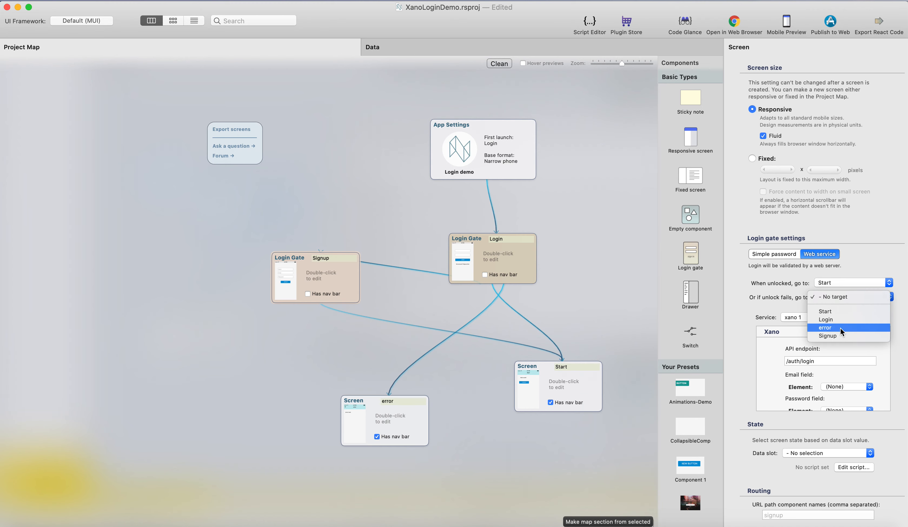
{"action": "left_click", "coordinate": [825, 327]}
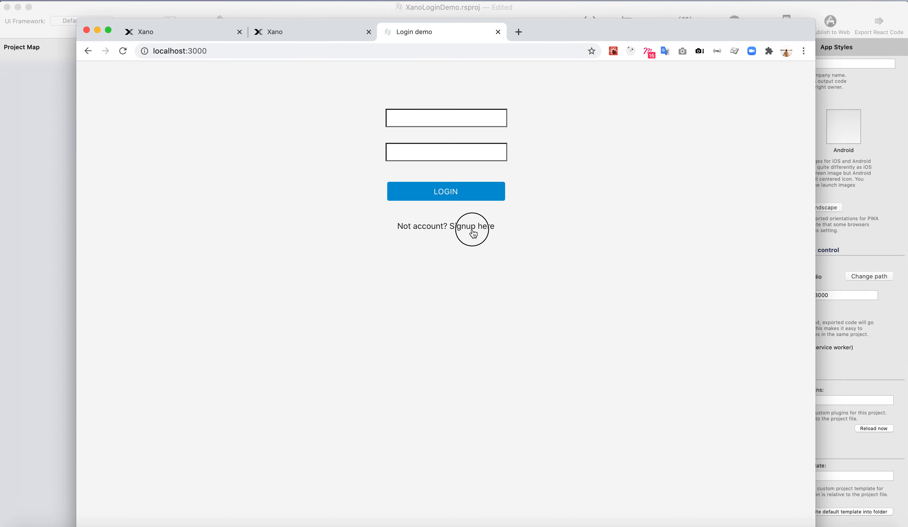
Sign up test user Jim Doe with a jim@ email, then check Xano's user table
{"action": "left_click", "coordinate": [474, 225]}
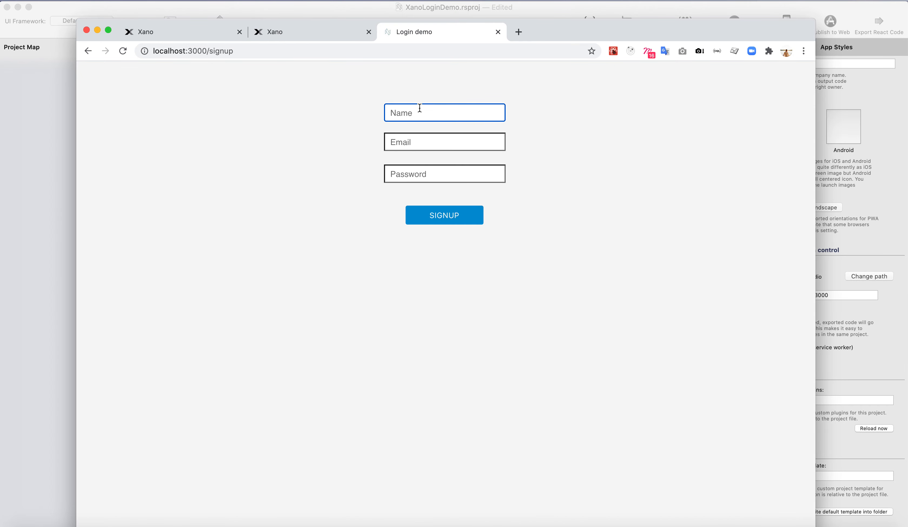
{"action": "type", "text": "Jim Doe"}
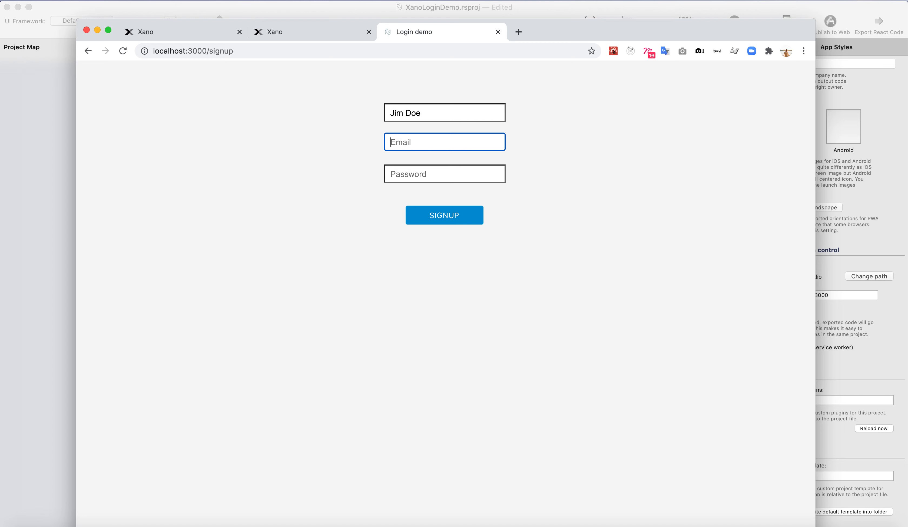
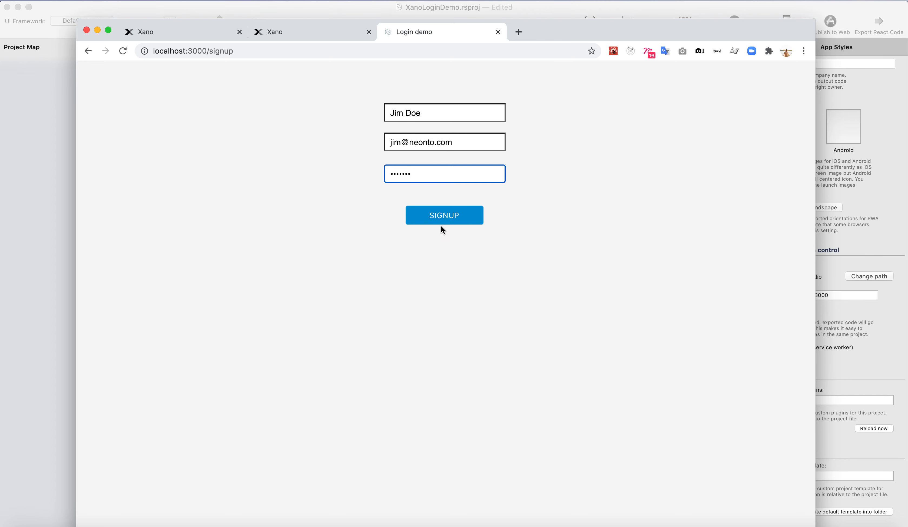
{"action": "left_click", "coordinate": [444, 214]}
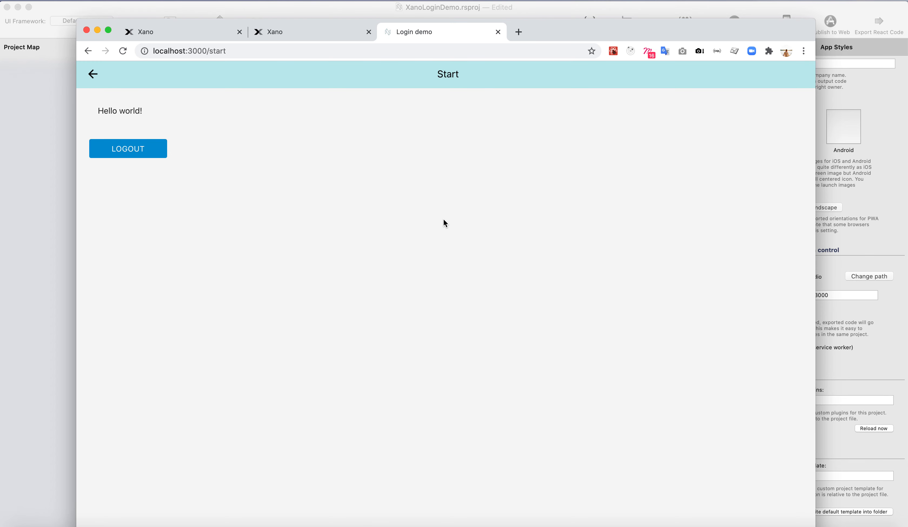
{"action": "mouse_move", "coordinate": [292, 150]}
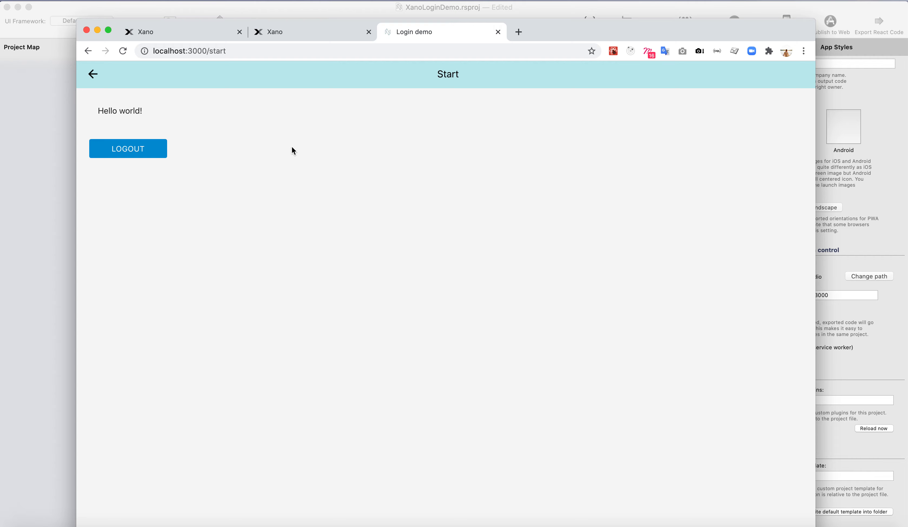
{"action": "left_click", "coordinate": [182, 31]}
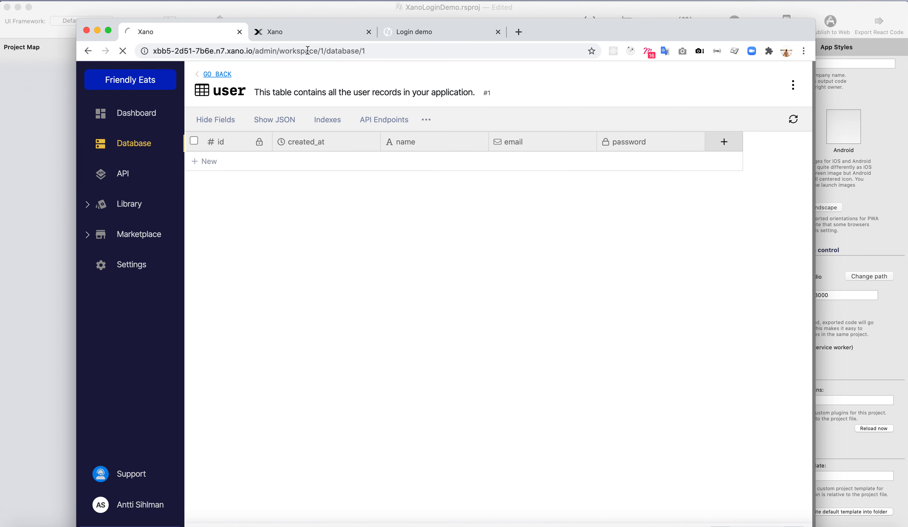
Refresh the Xano user table so the new Jim Doe signup record appears
{"action": "left_click", "coordinate": [122, 51]}
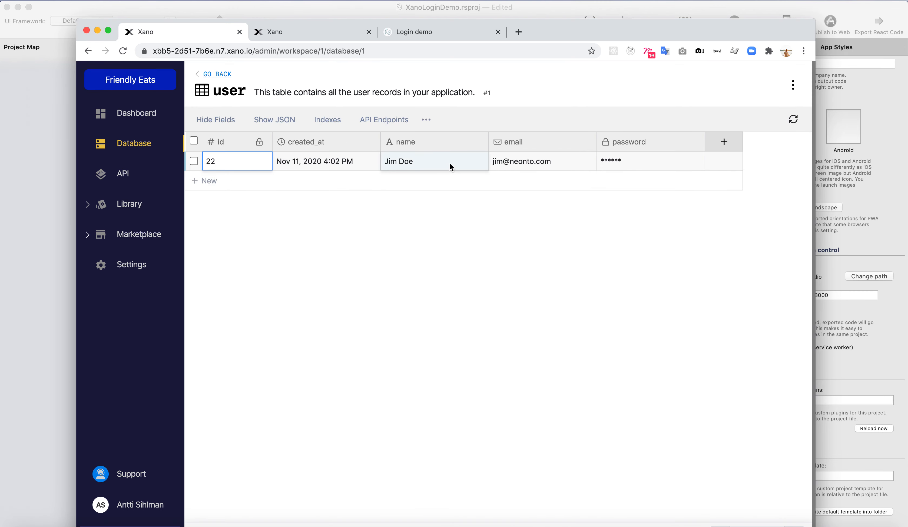
{"action": "mouse_move", "coordinate": [512, 168]}
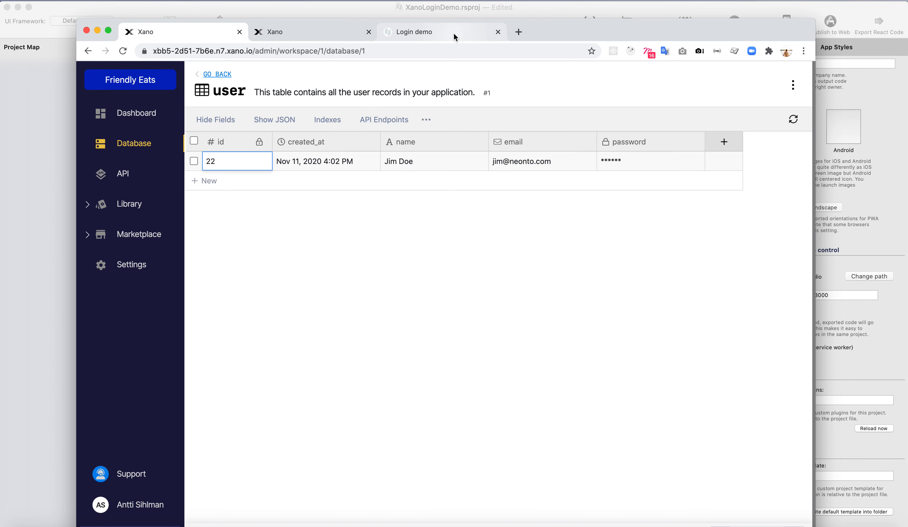
Log out of the Login demo app and view the Login gate's Xano /auth/login settings
{"action": "left_click", "coordinate": [442, 32]}
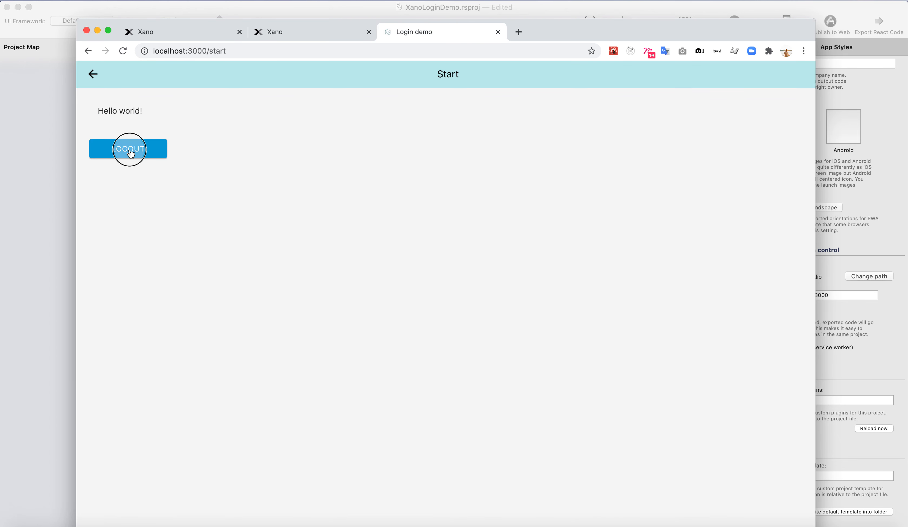
{"action": "left_click", "coordinate": [128, 148]}
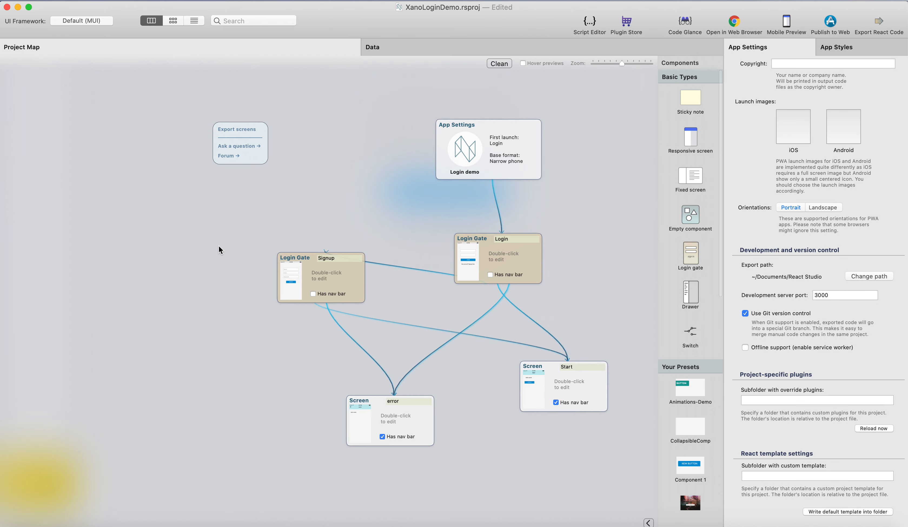
{"action": "left_click", "coordinate": [501, 238]}
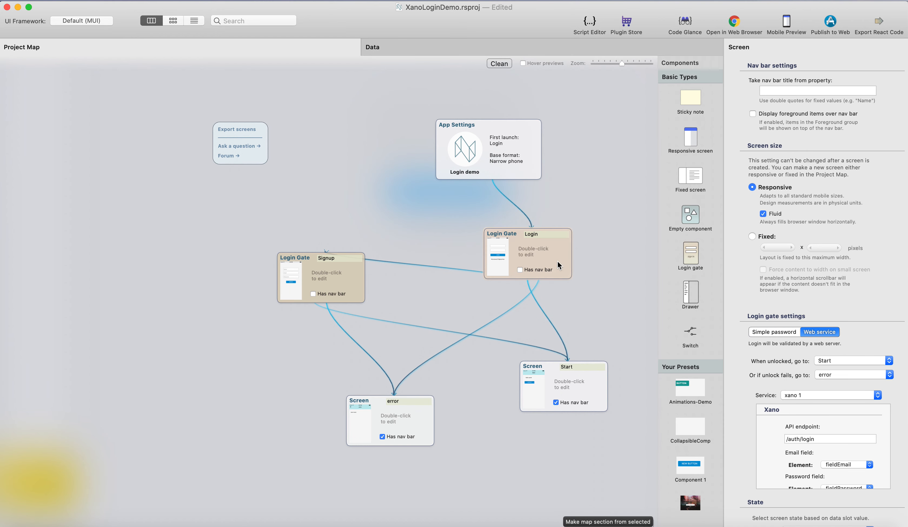